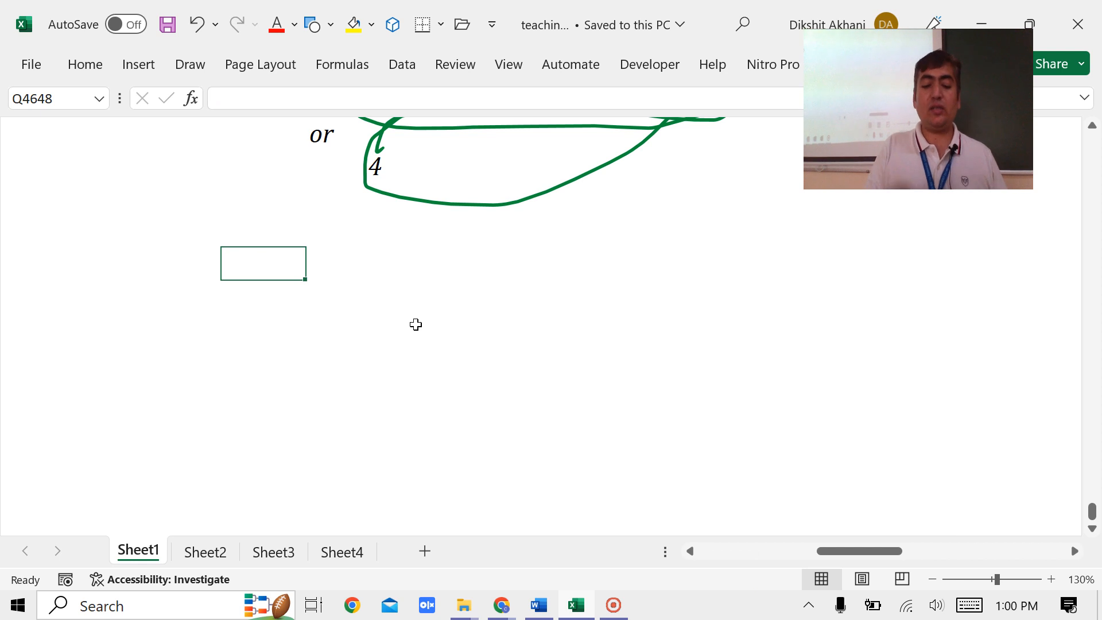
Step: Type the note 'OR --------> And' and the heading 'Language' below it
type("OR")
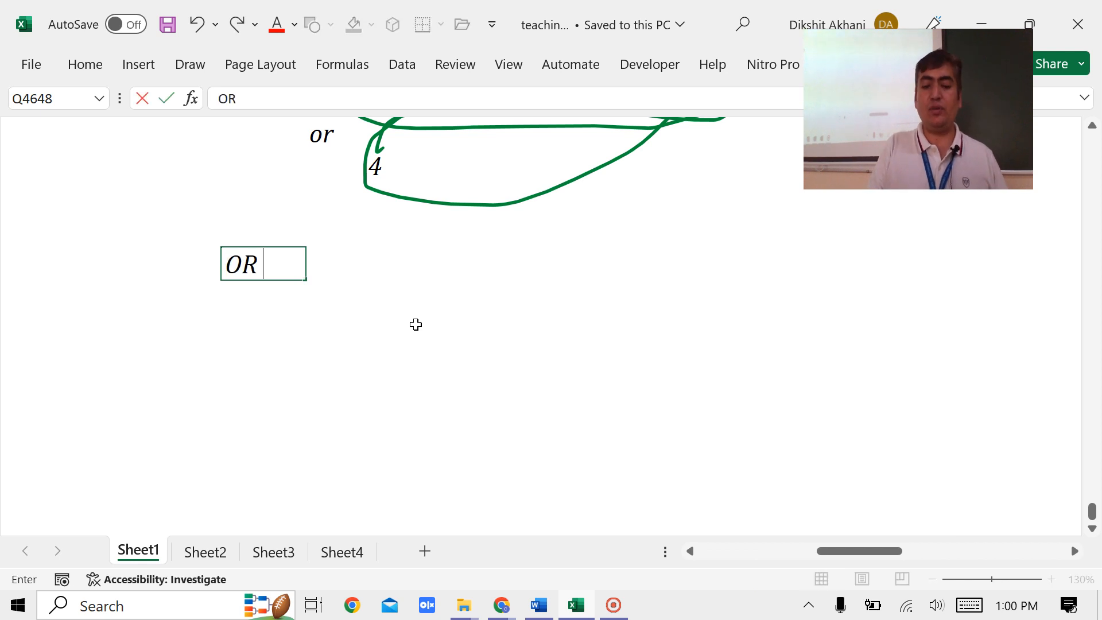
type("--------> And")
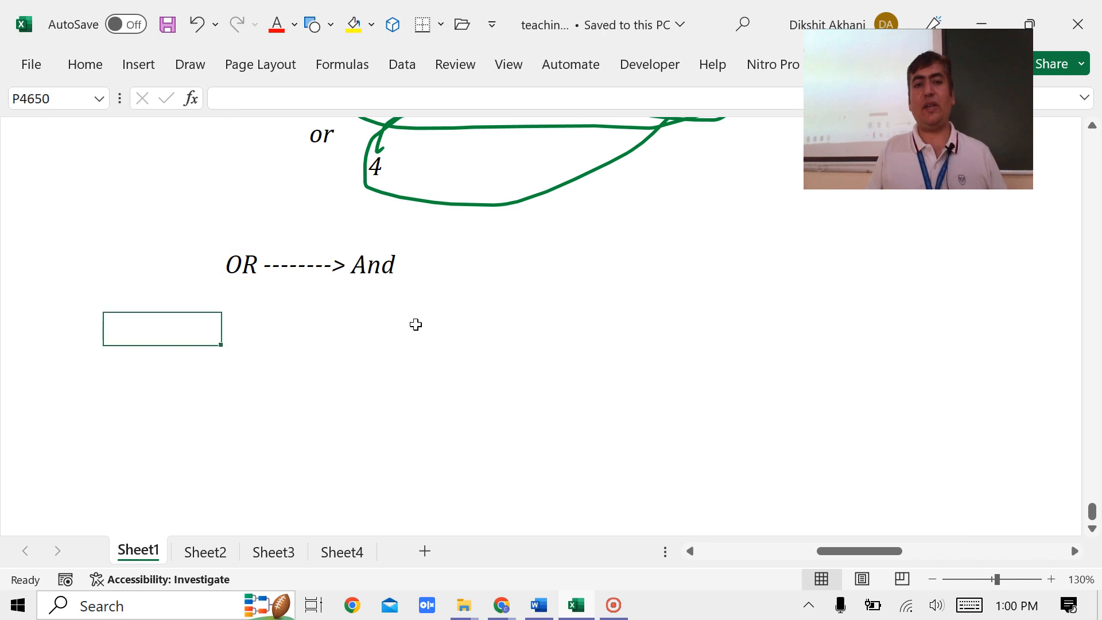
type("Language")
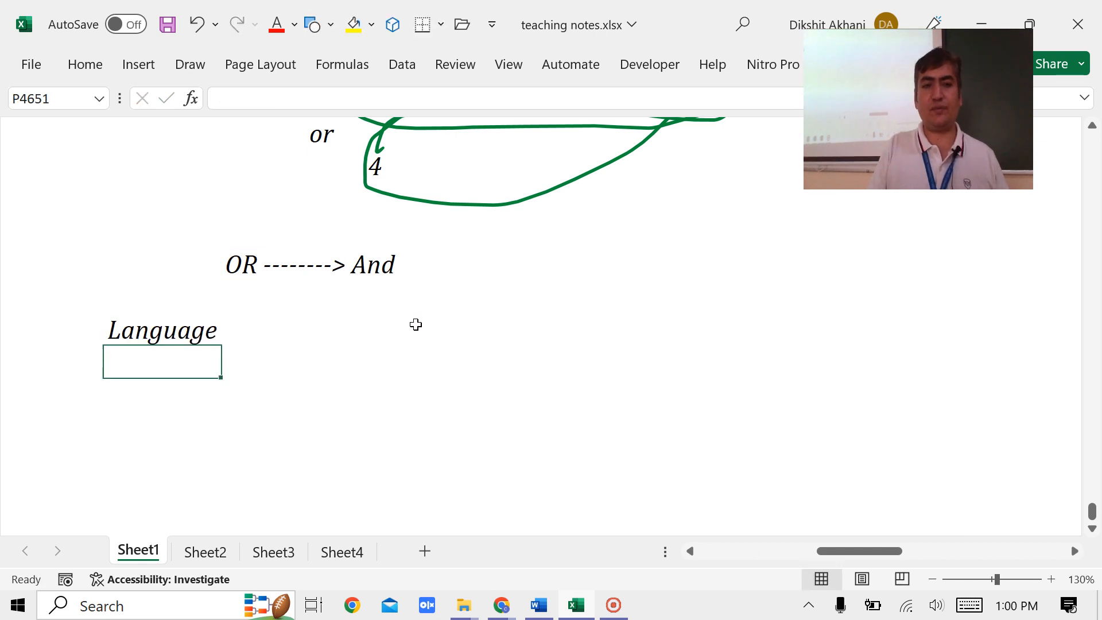
Step: Enter 'He or She shall be punished for the imprisonment up to 10 years' under Language
left_click(263, 361)
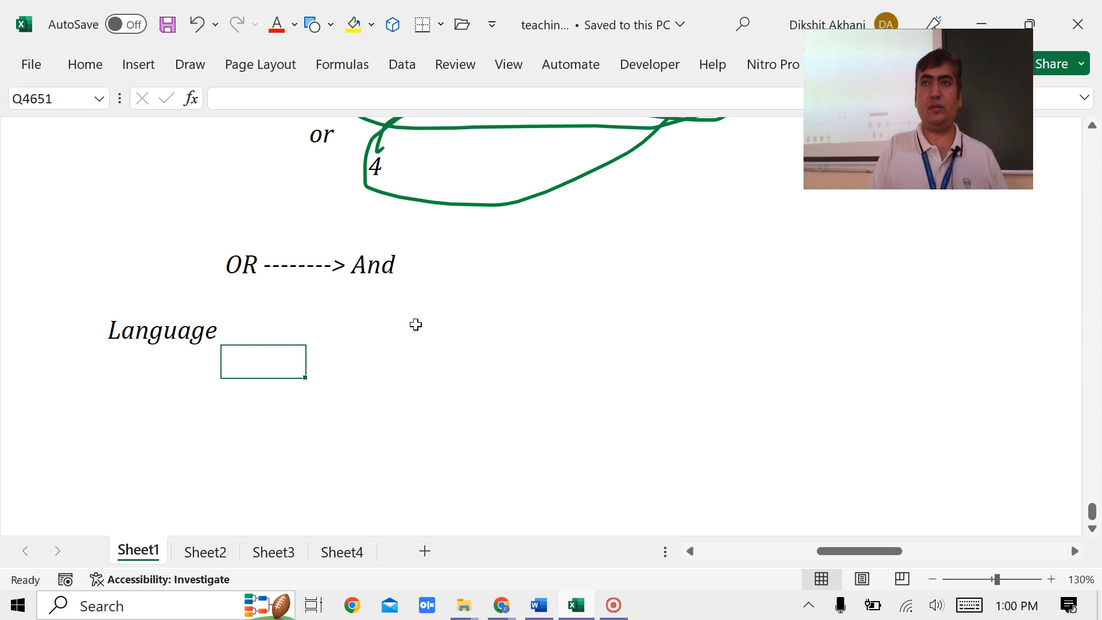
type("He")
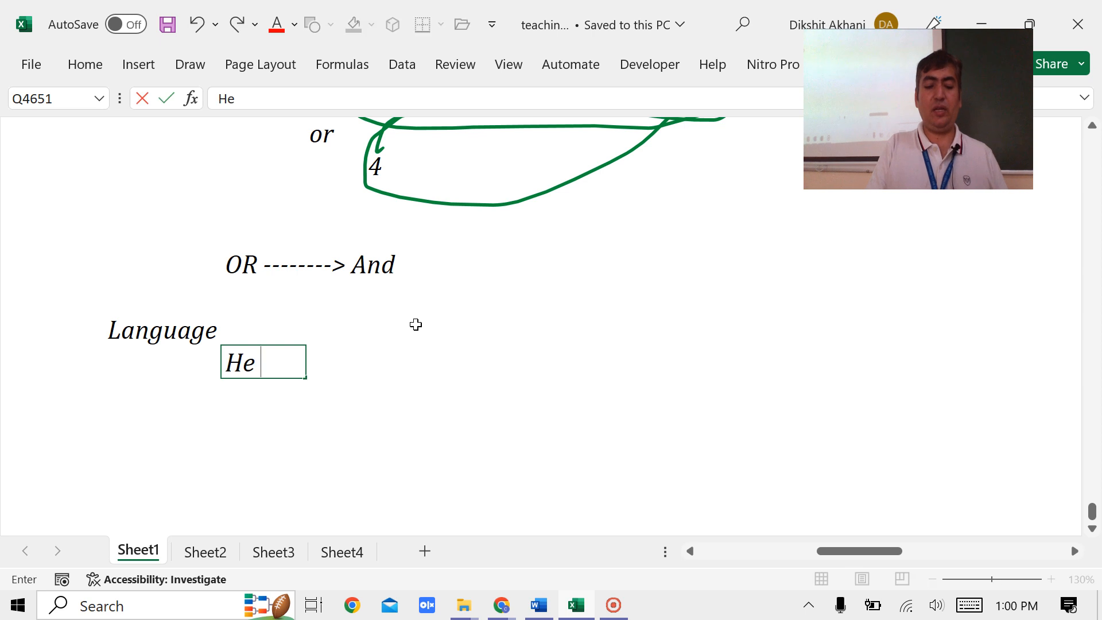
type("or She sh")
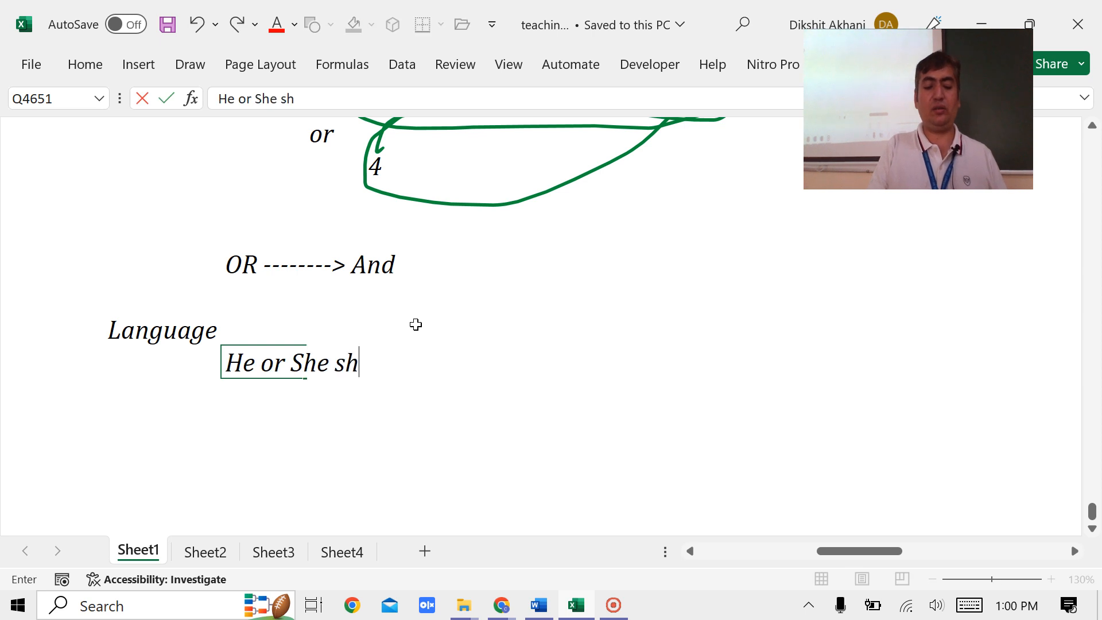
type("all be punish")
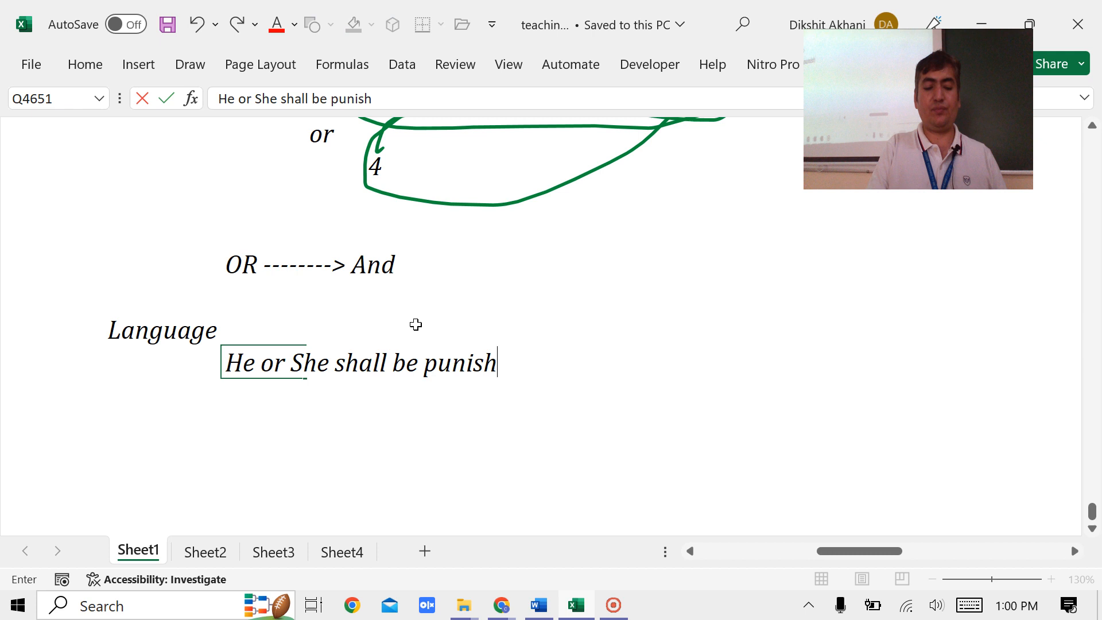
type("ed for the")
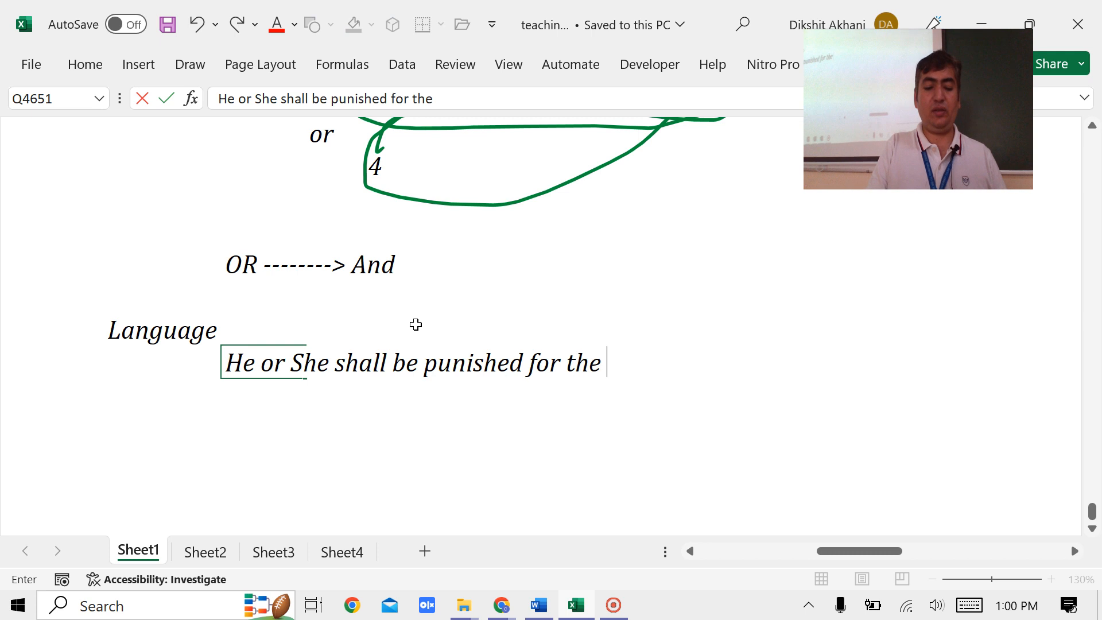
type("imprison")
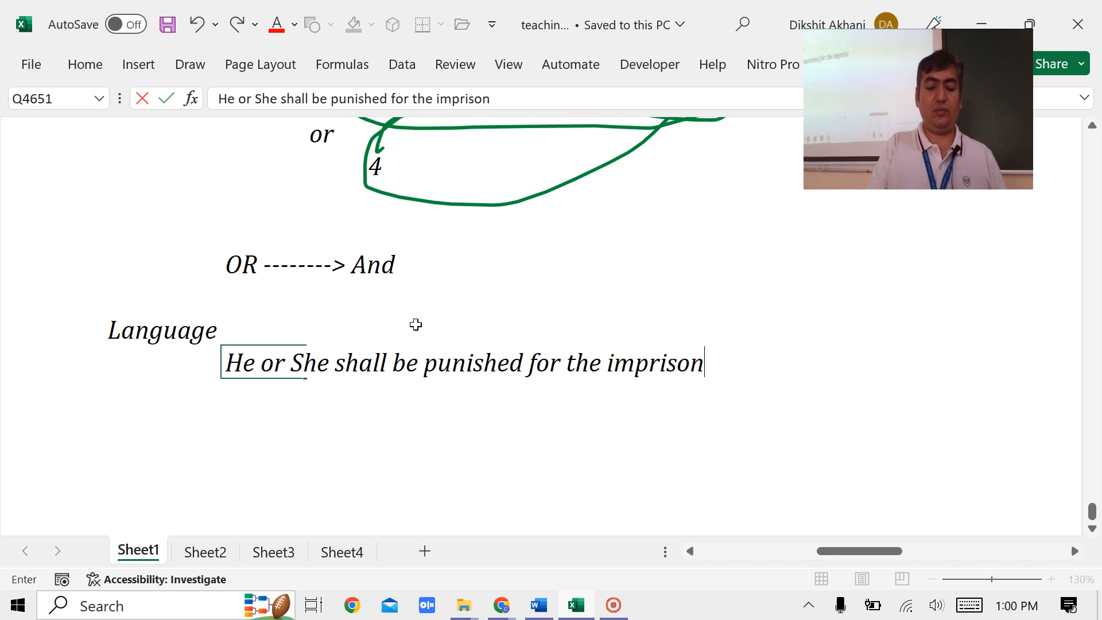
type("ment of")
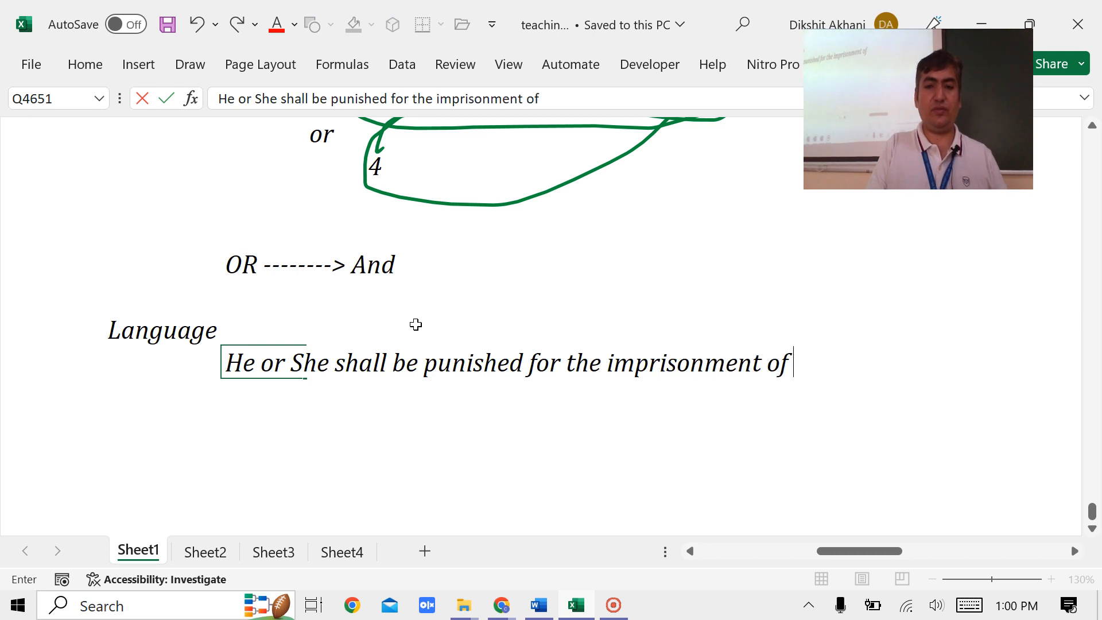
key("Backspace")
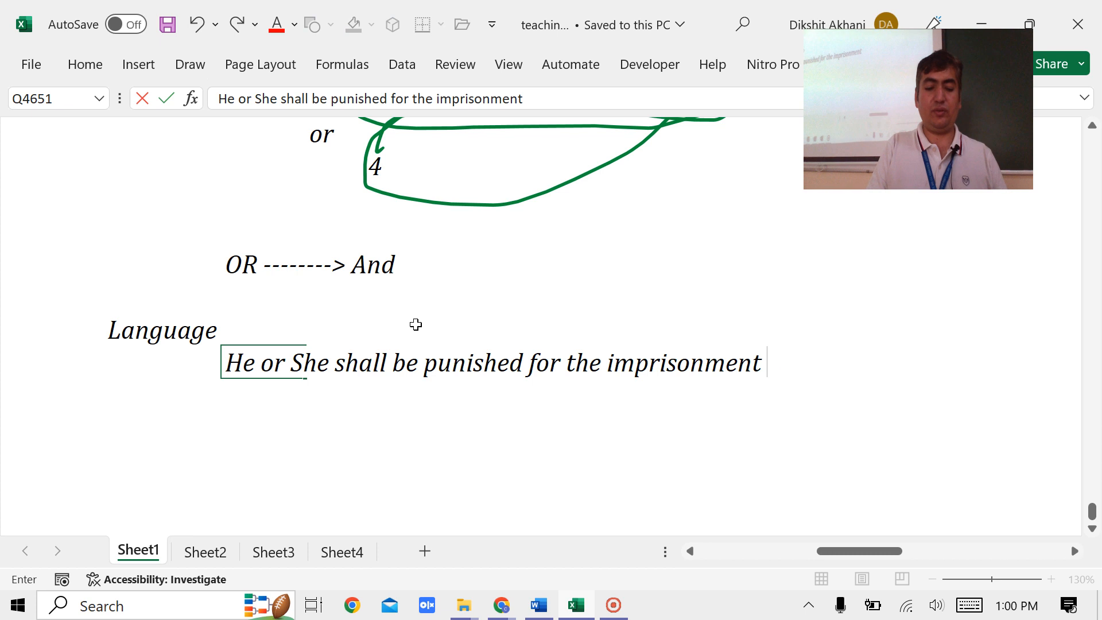
type("up to 10 years")
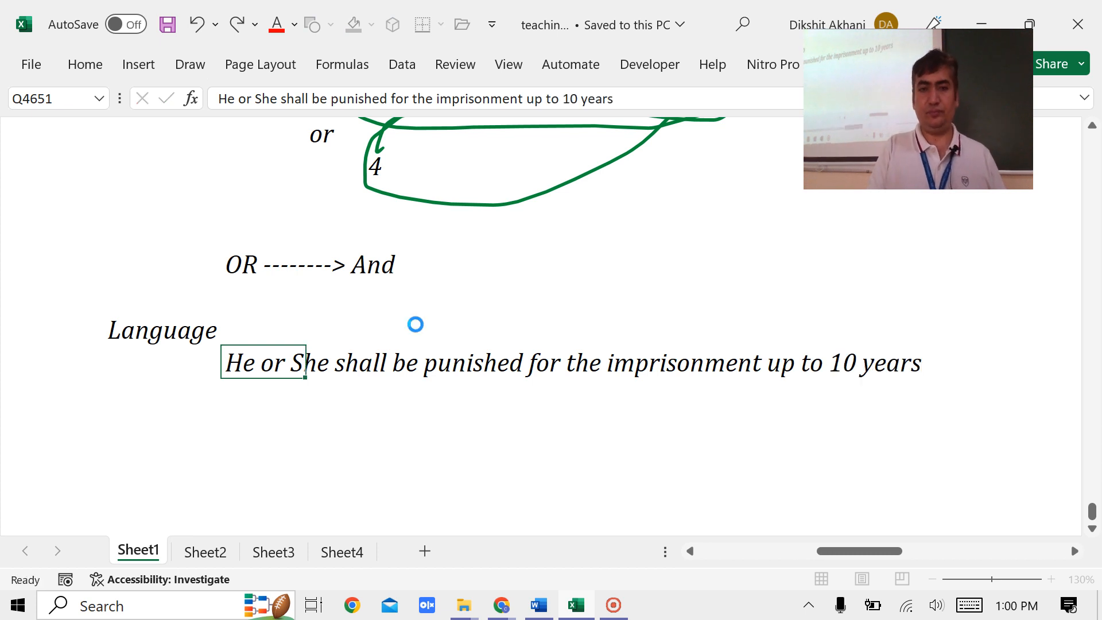
left_click(263, 427)
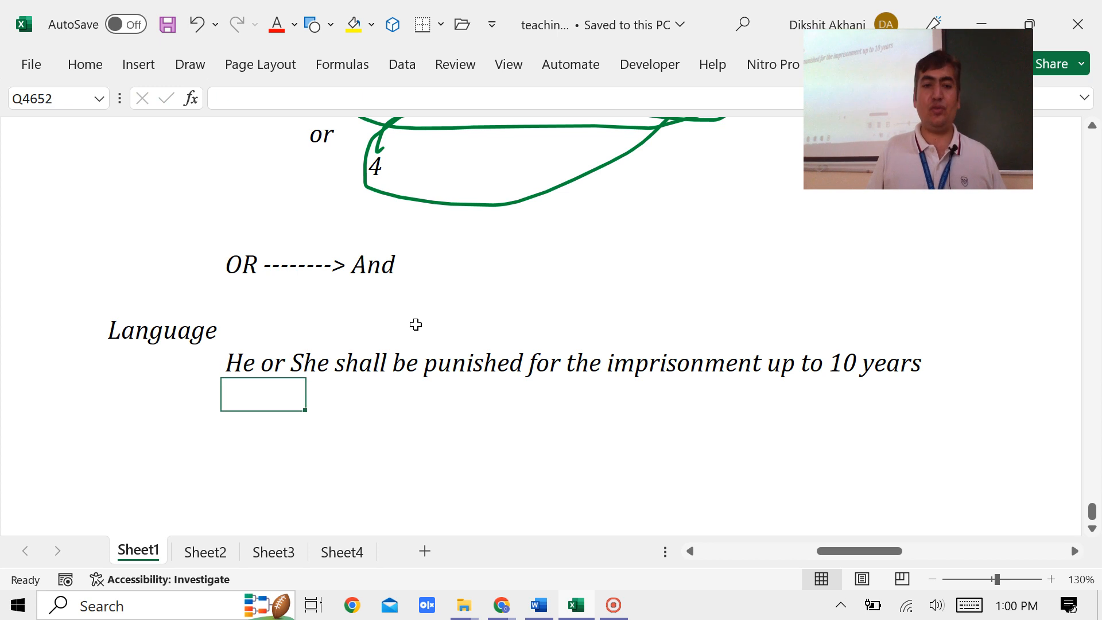
Step: Enter the example 'Bunty and Bubbly' beneath the sentence and review the example cells
type("Bunt")
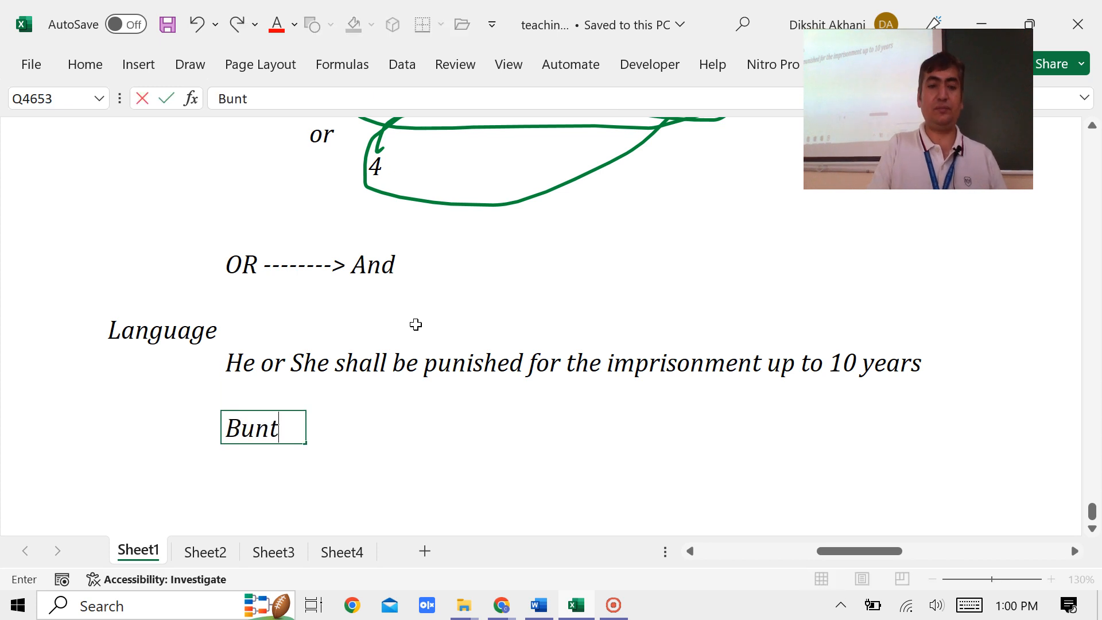
type("y and")
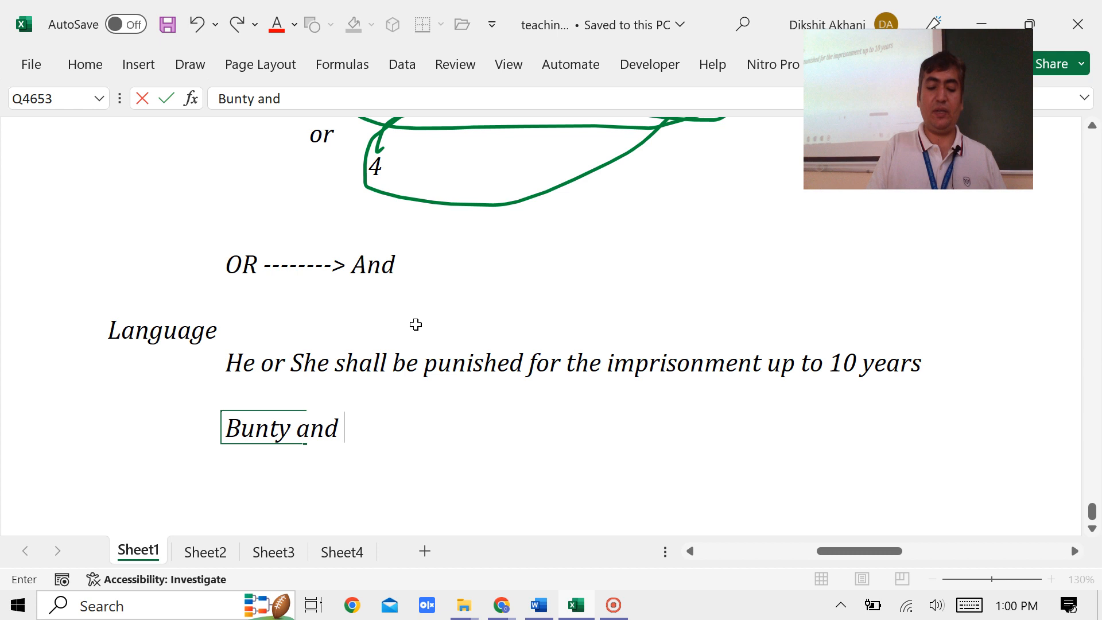
key("enter")
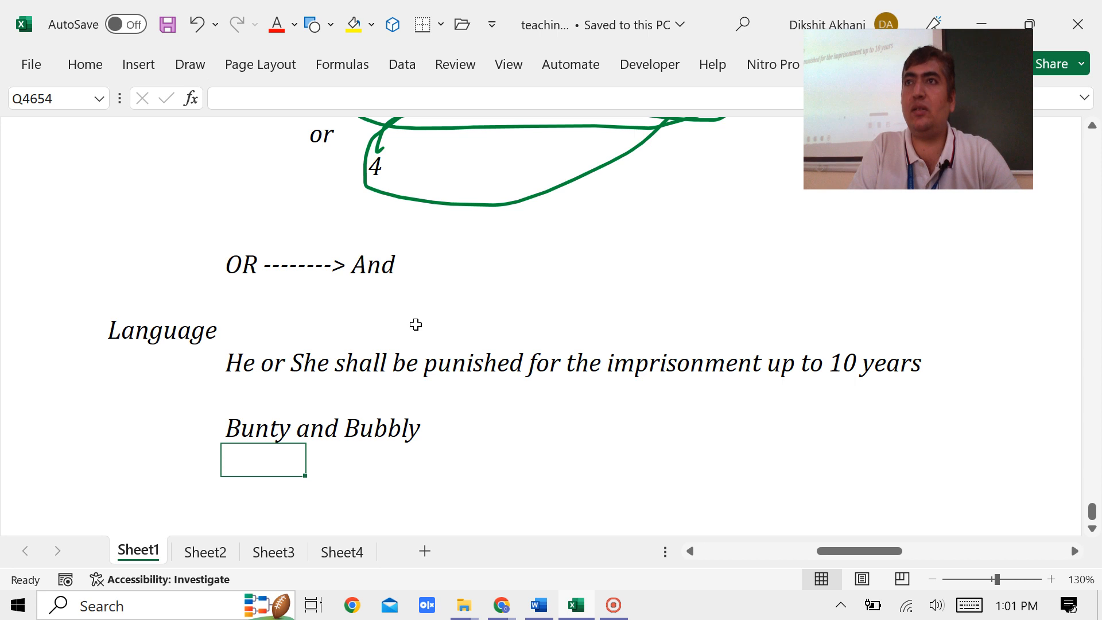
mouse_move(371, 296)
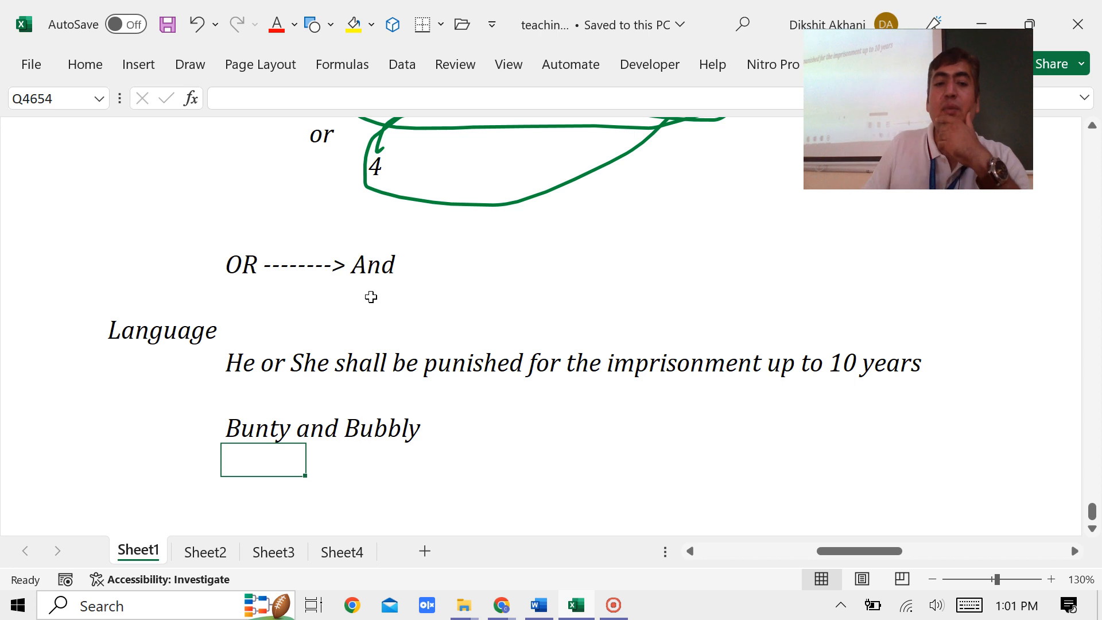
mouse_move(398, 415)
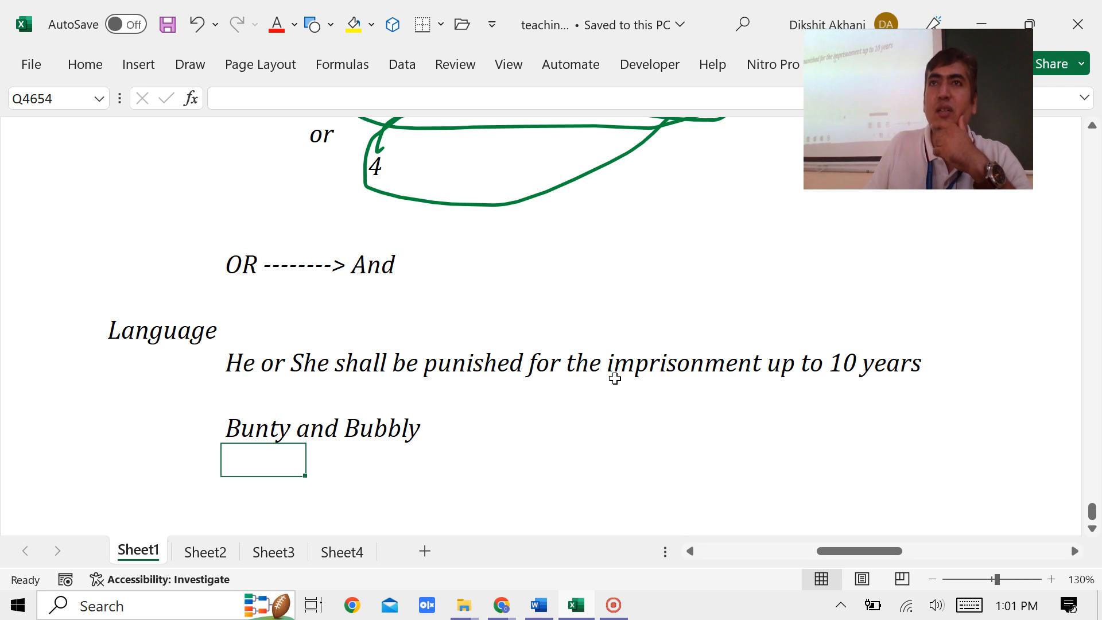
mouse_move(611, 376)
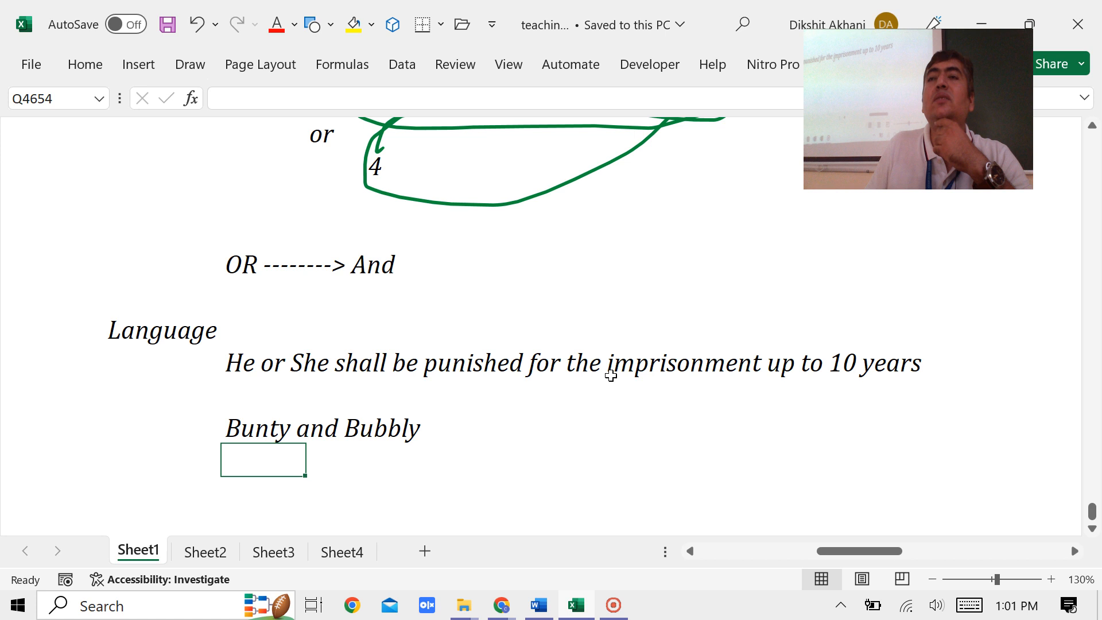
left_click(262, 394)
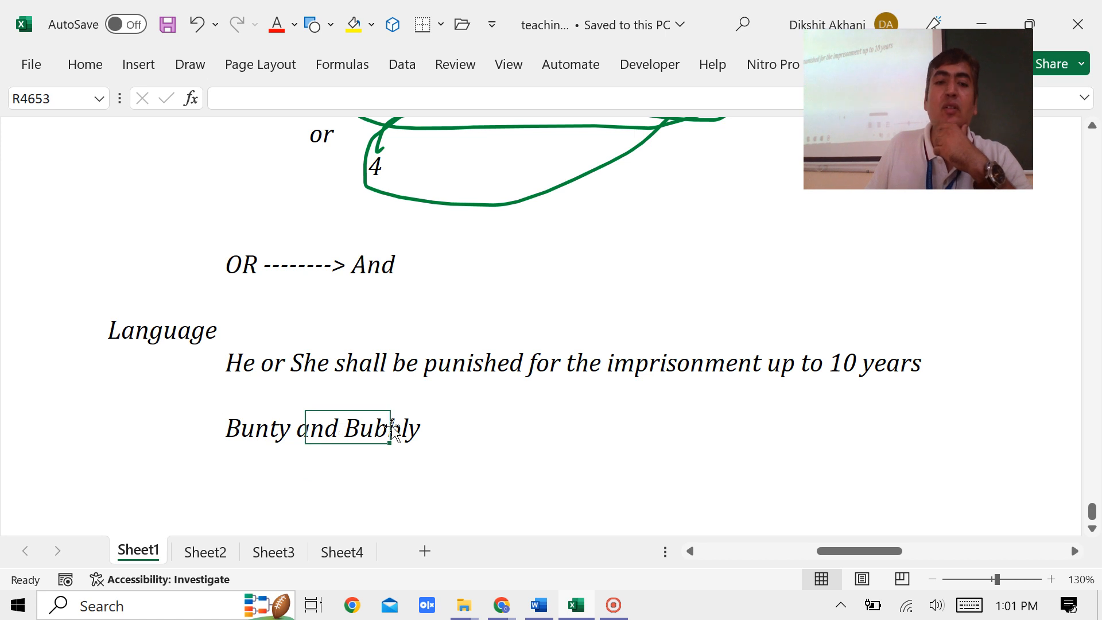
left_click(260, 427)
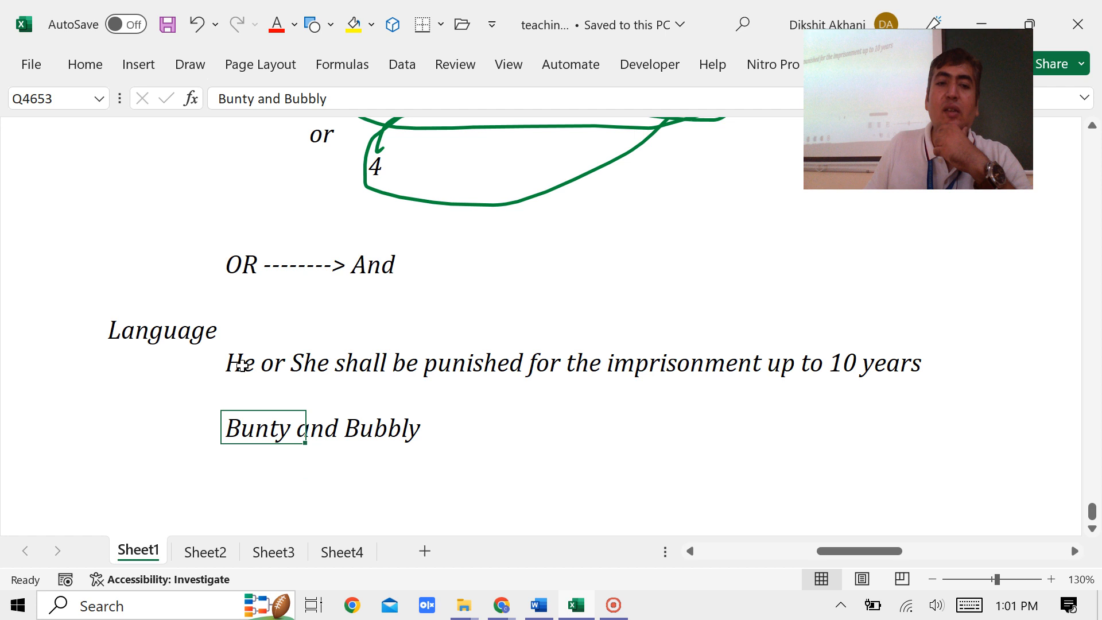
left_click(306, 362)
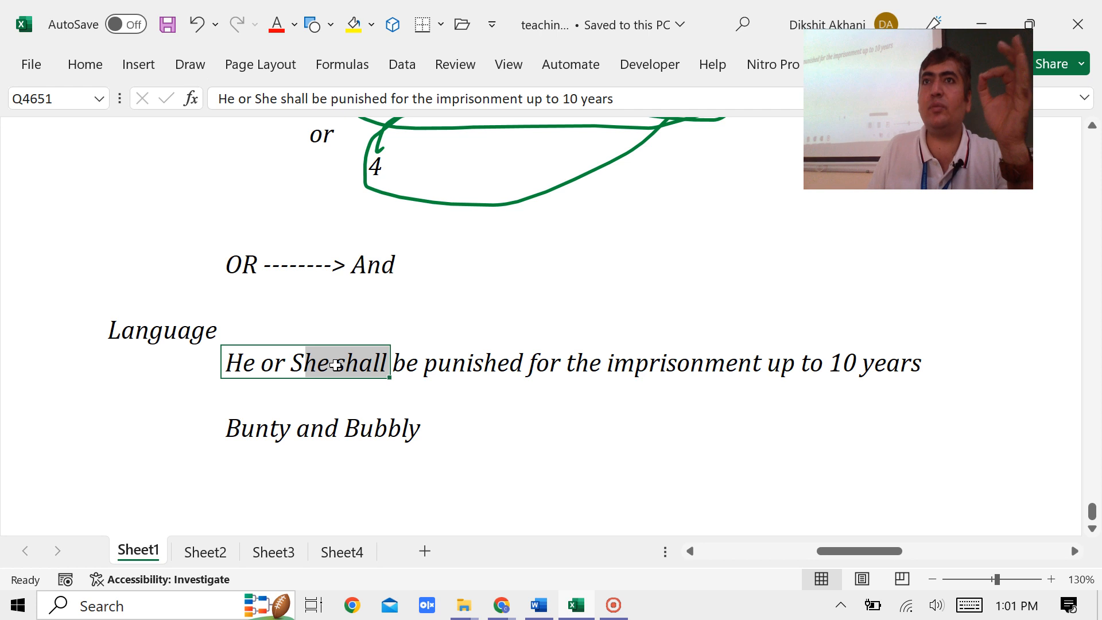
mouse_move(437, 389)
type("Co")
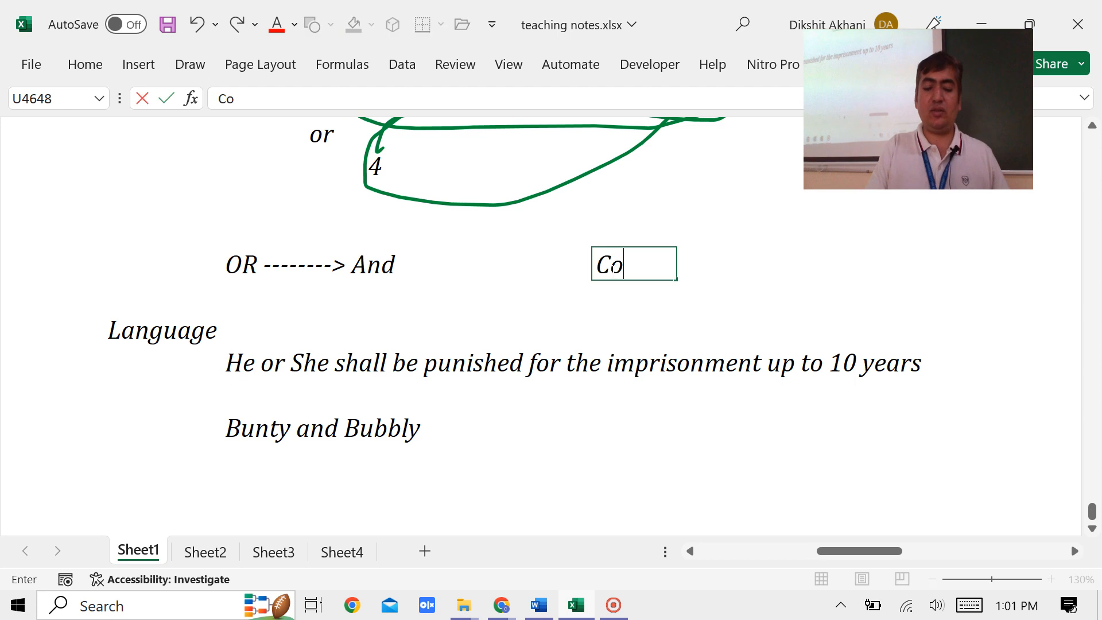
Step: Complete the 'Common Sense' note beside the OR --------> And line
type("mmon Sens")
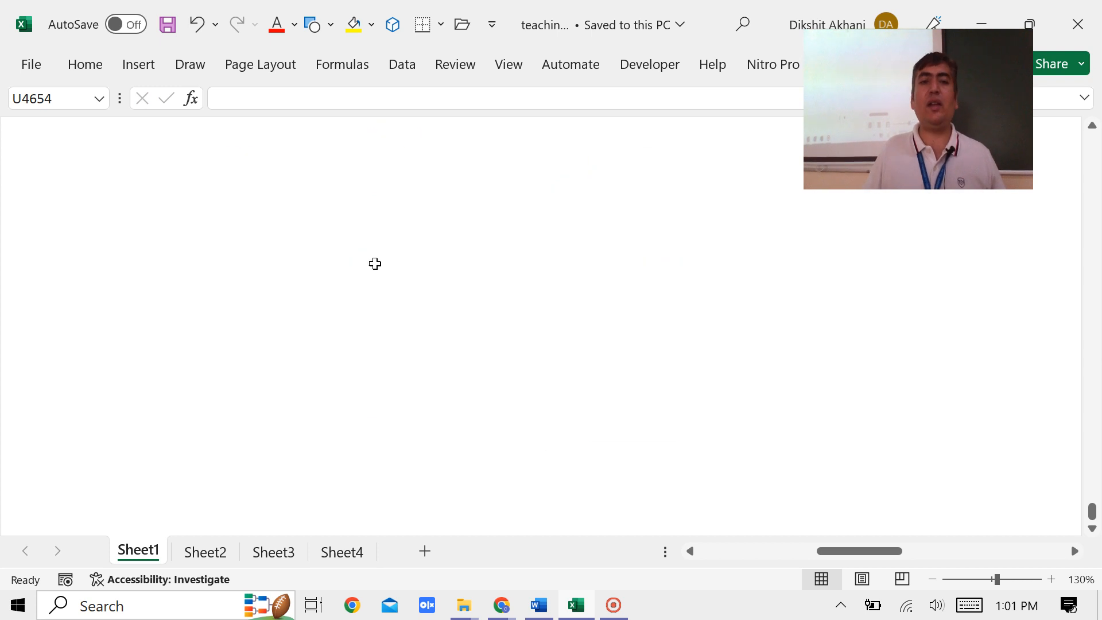
Step: Type 'Definitions', insert a straight arrow, and label it 'Restrictive Definitions'
type("Definitions")
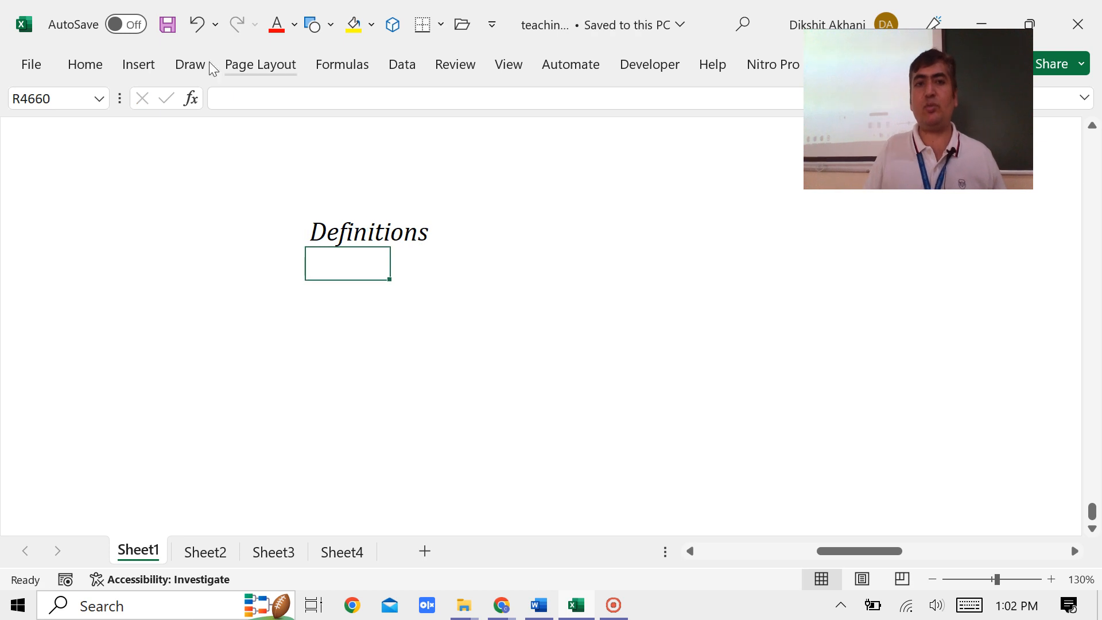
left_click(189, 63)
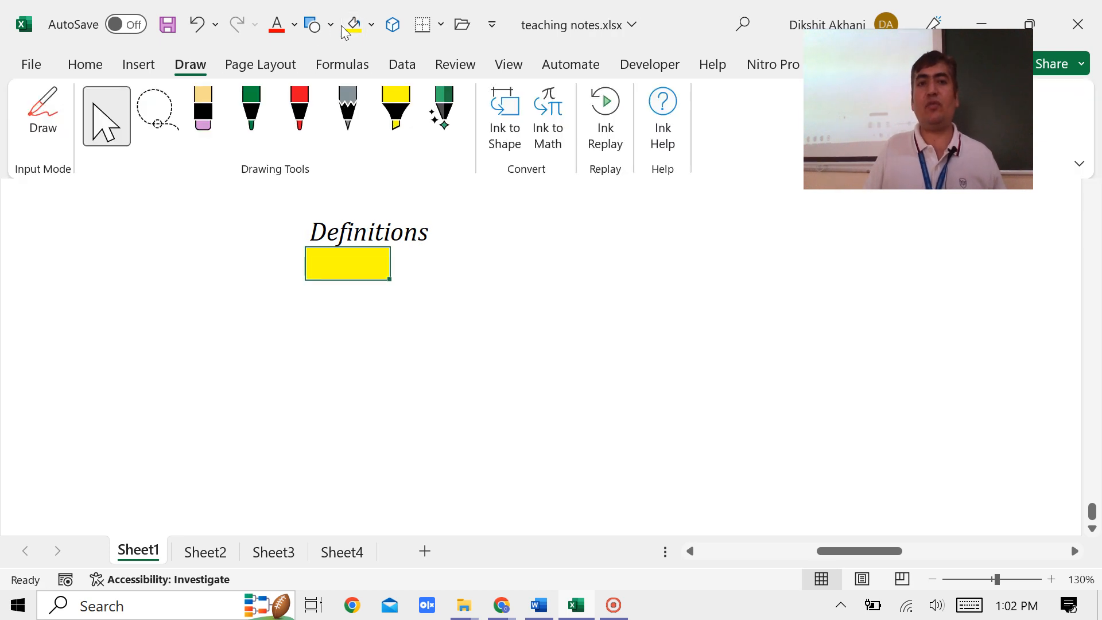
left_click(313, 24)
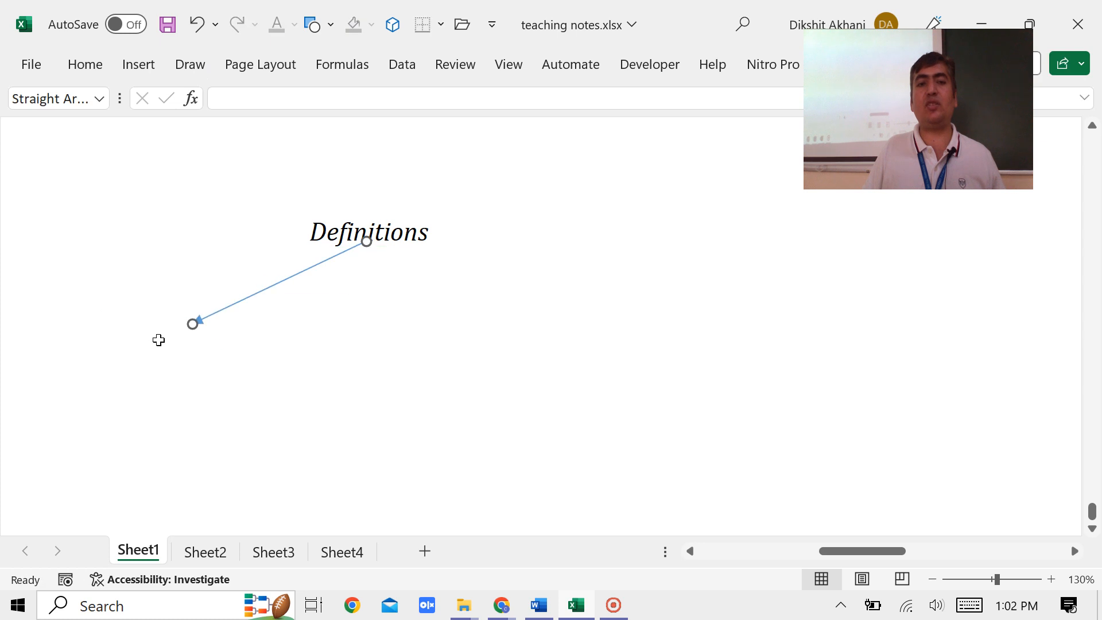
type("Res")
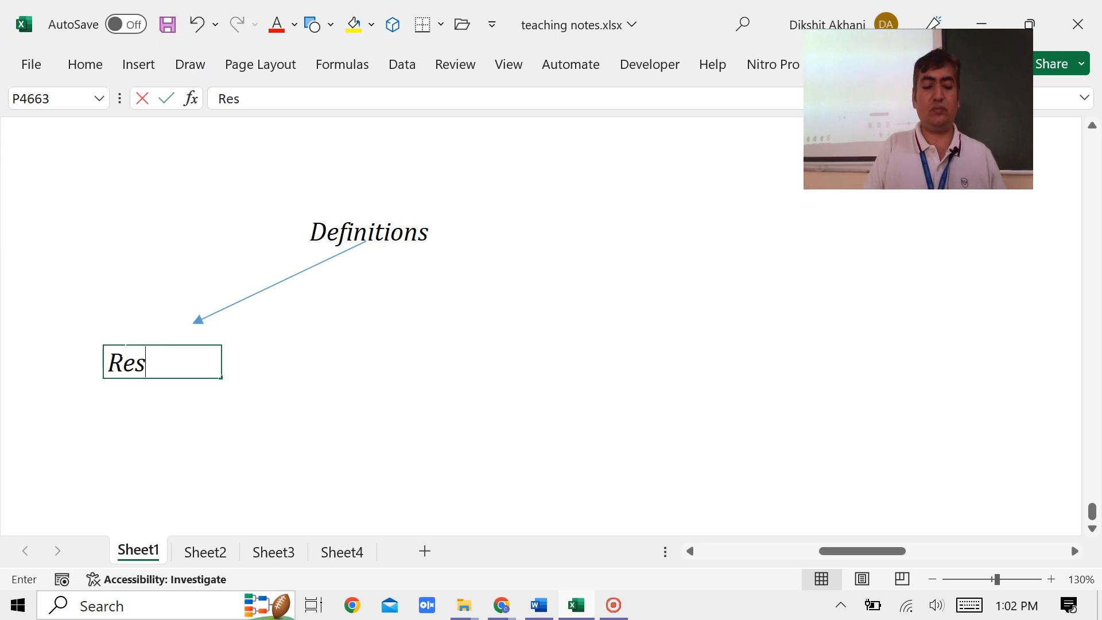
type("trictive")
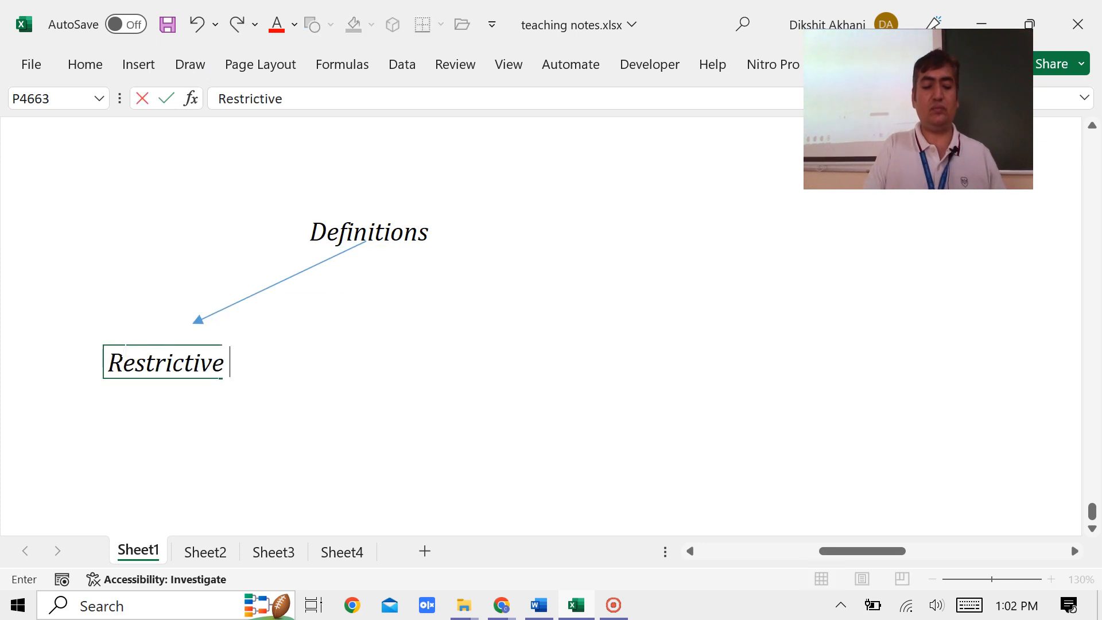
type("Definitions")
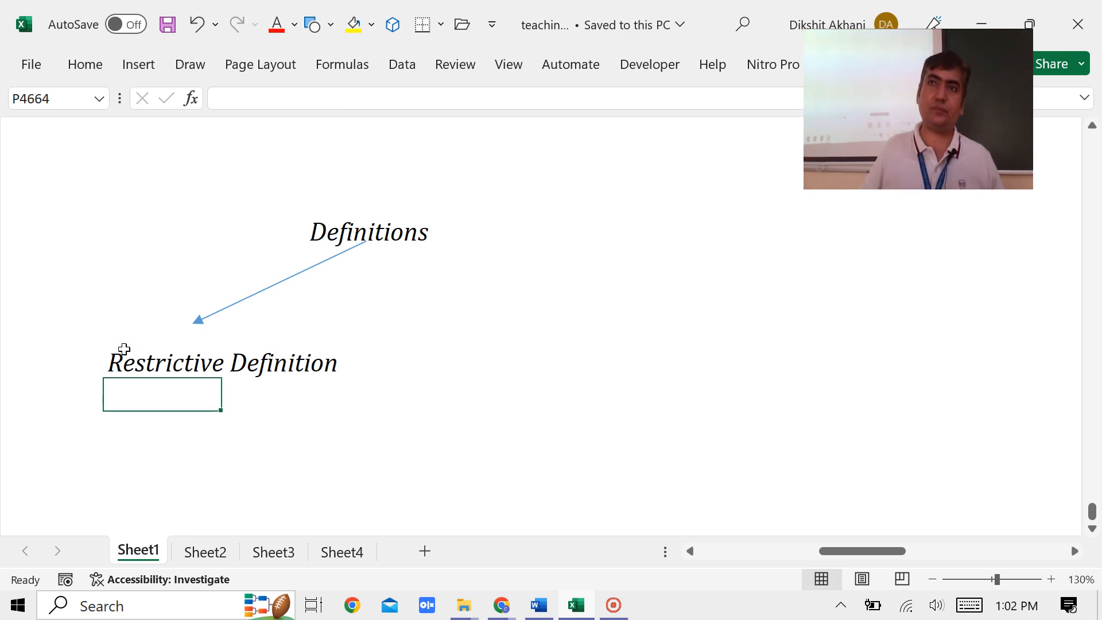
mouse_move(92, 374)
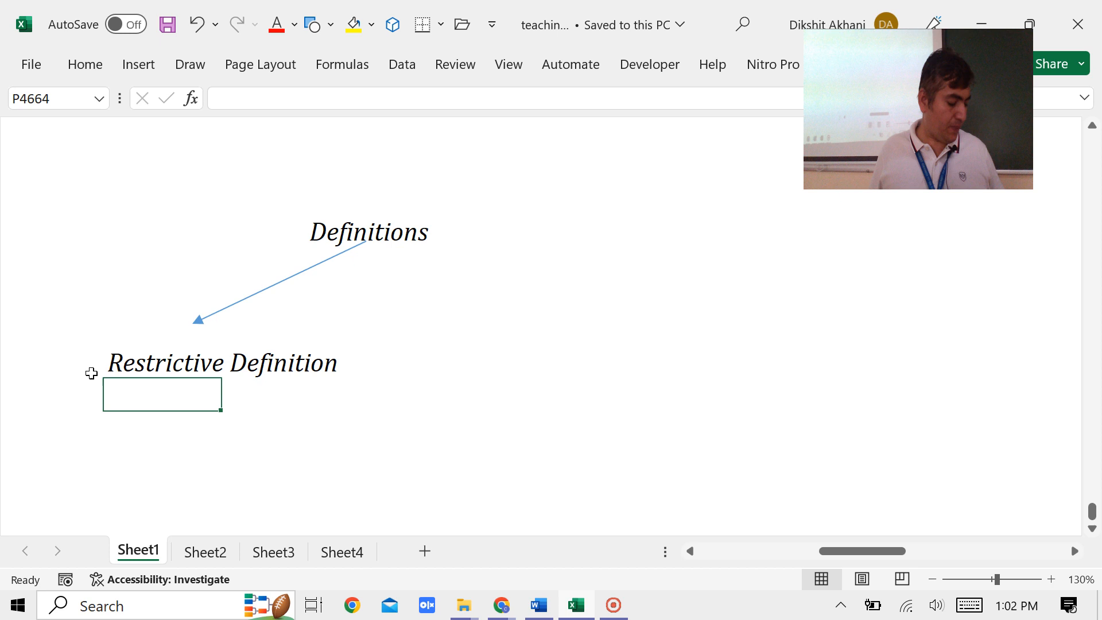
mouse_move(110, 190)
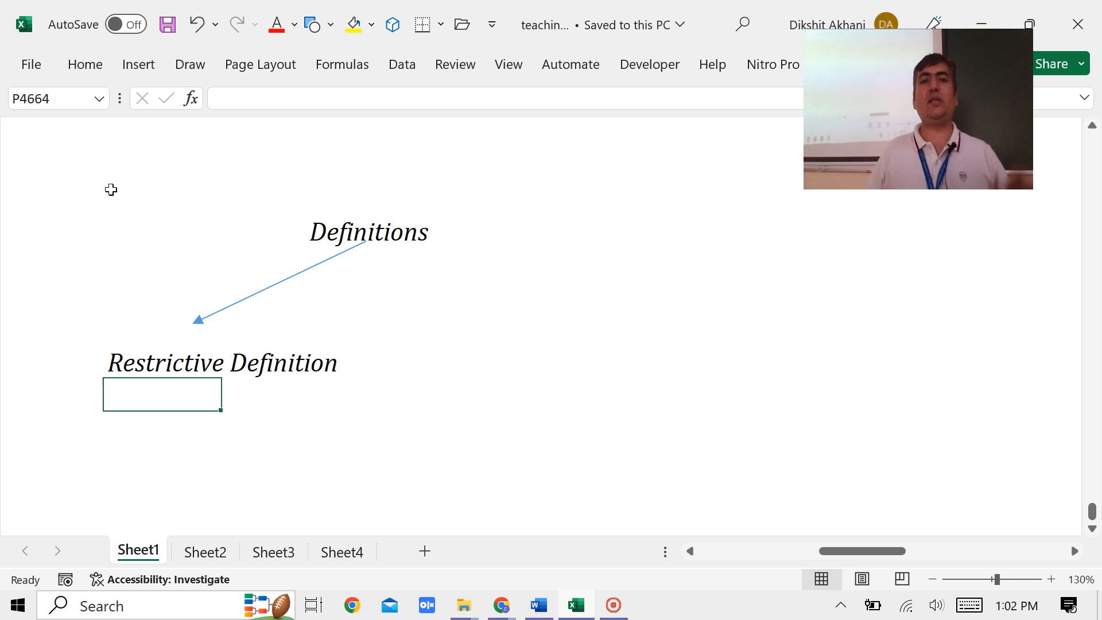
mouse_move(667, 242)
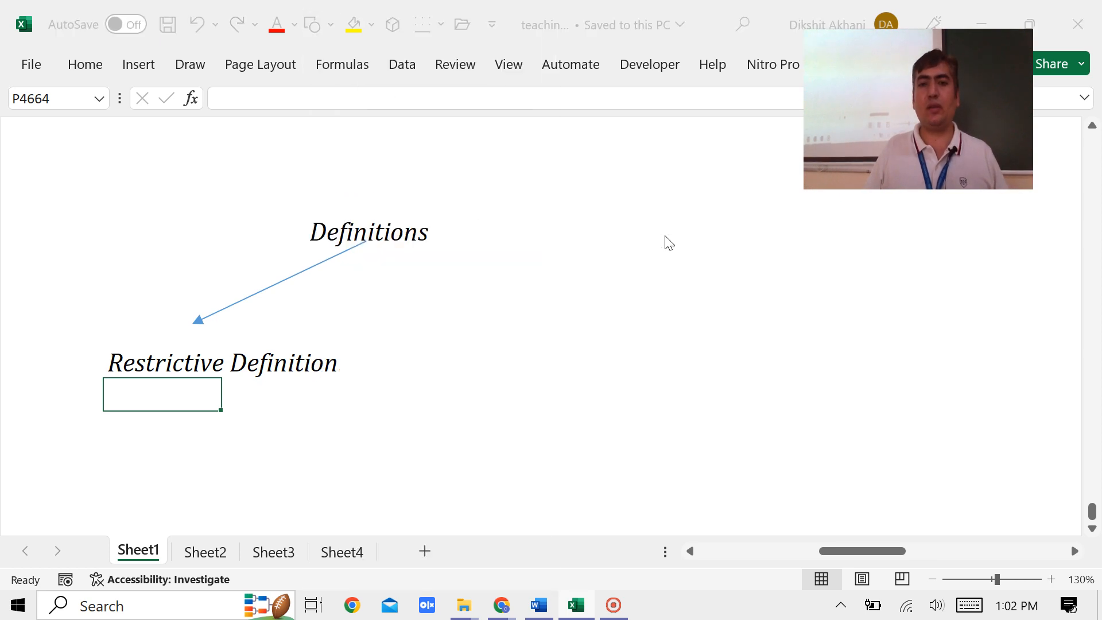
Step: In Word, search 'definition' and reach the Restrictive and extensive definitions section
left_click(538, 604)
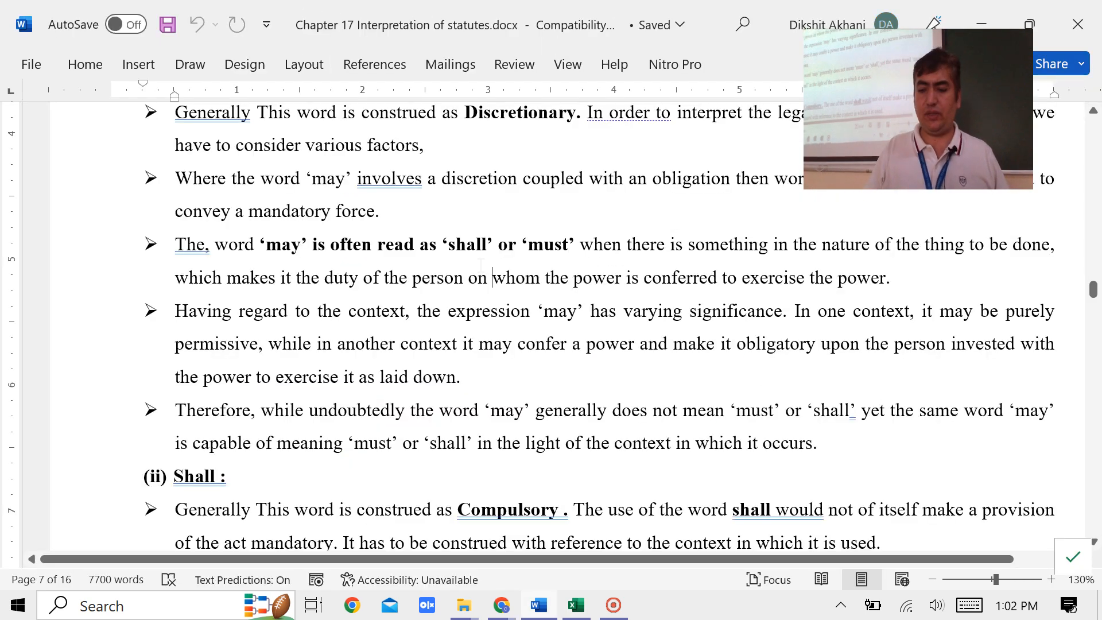
scroll("down", 3)
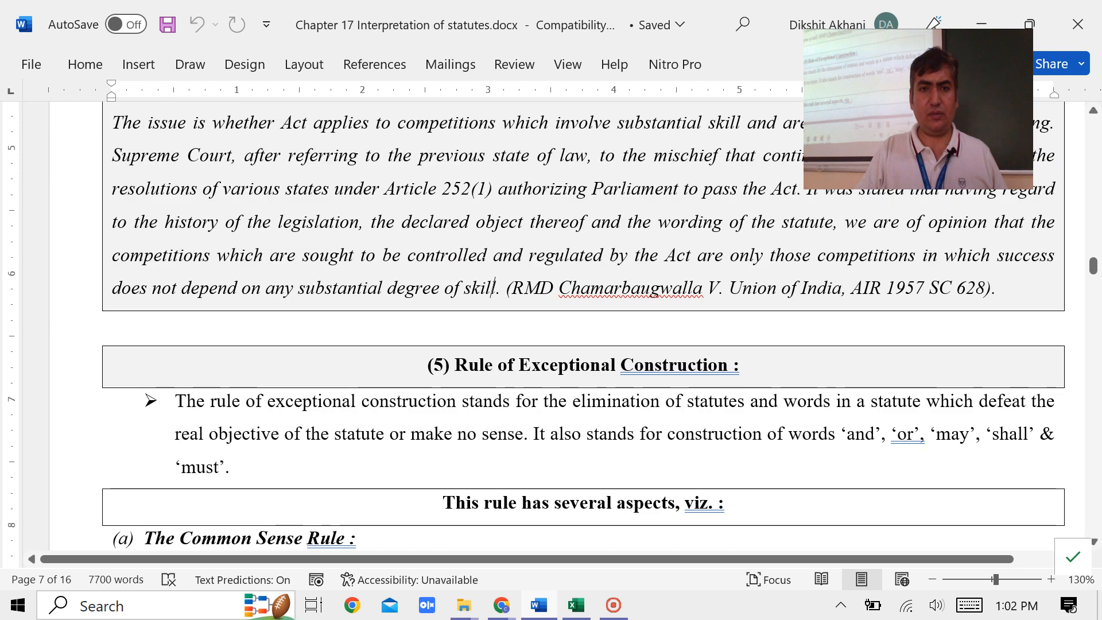
type("defi")
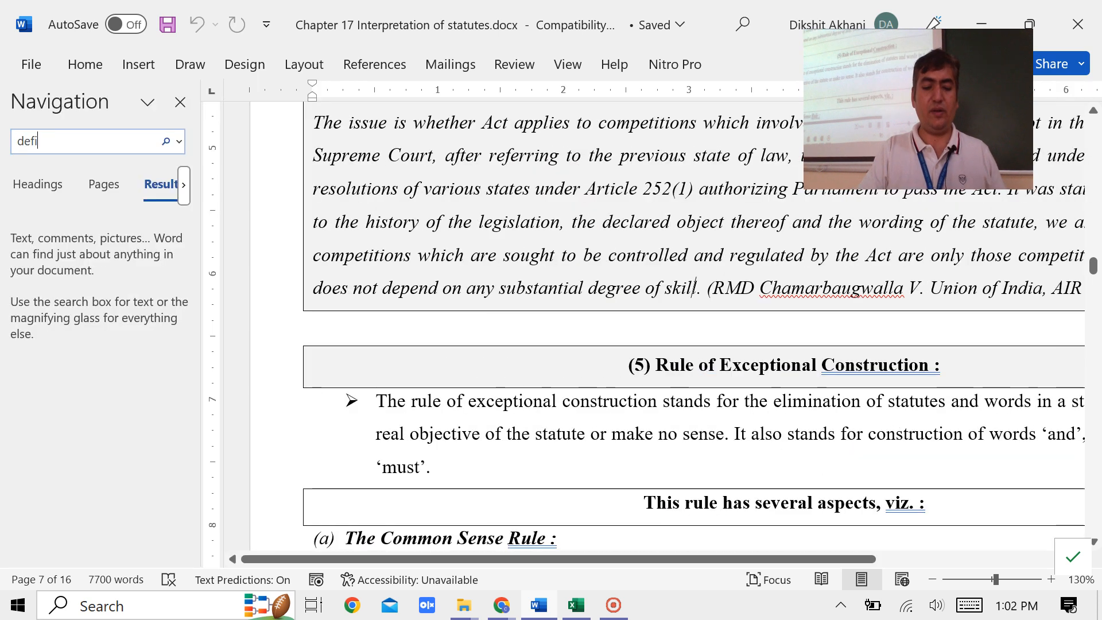
type("nition")
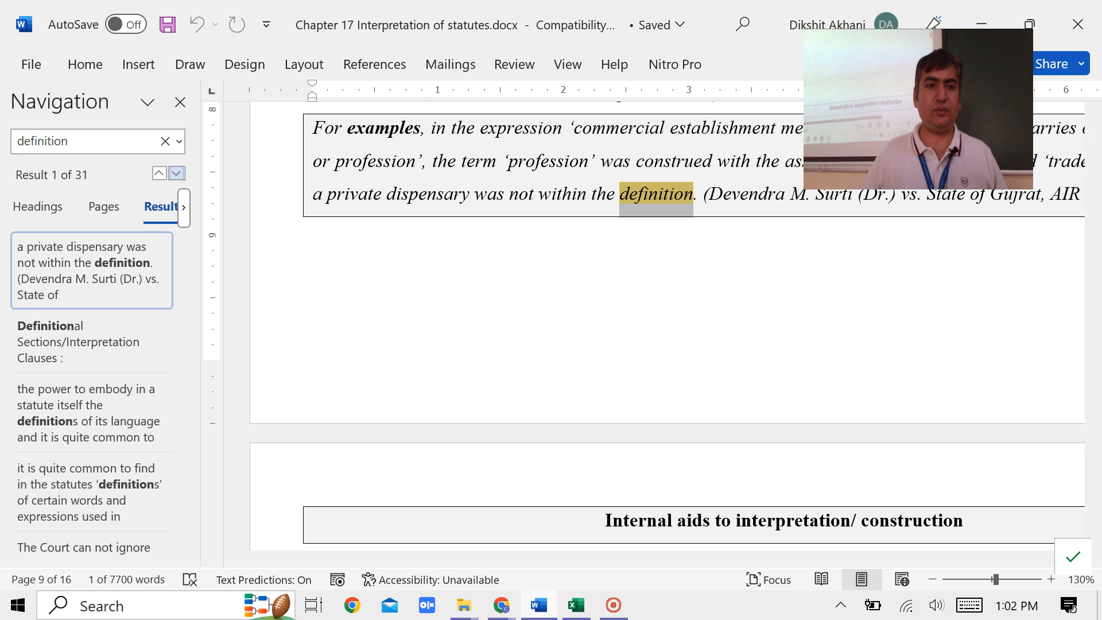
left_click(176, 172)
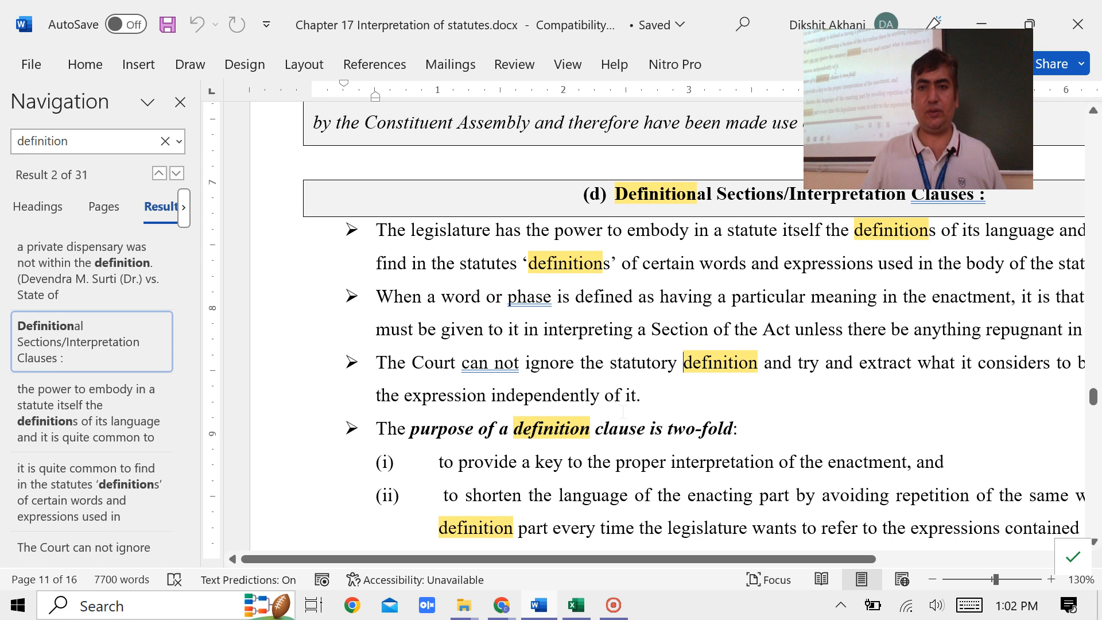
scroll("down", 3)
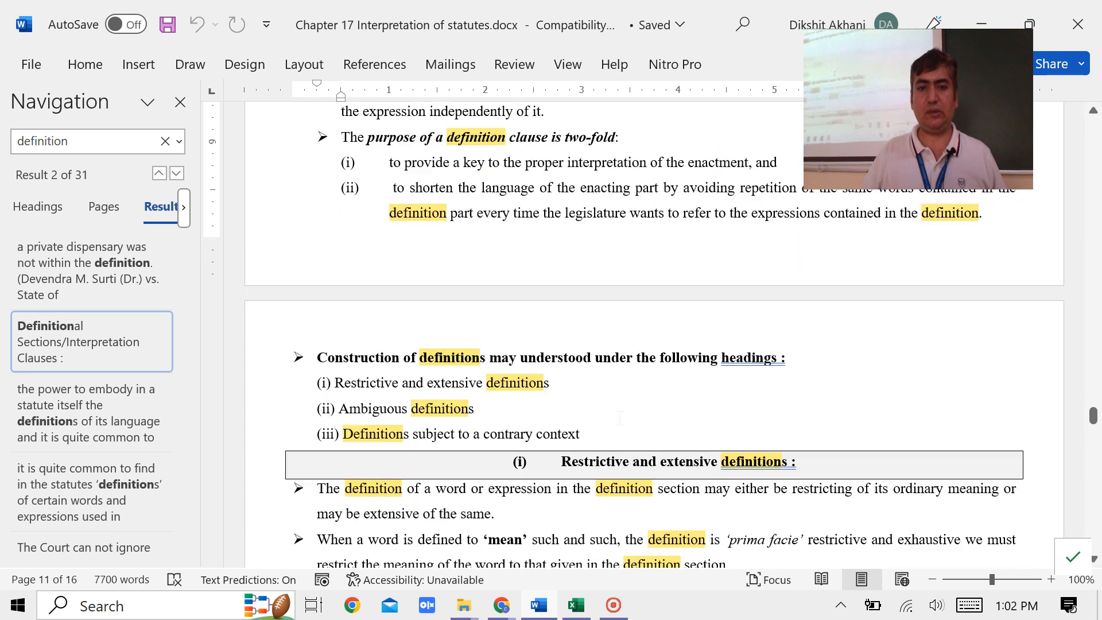
scroll("down", 3)
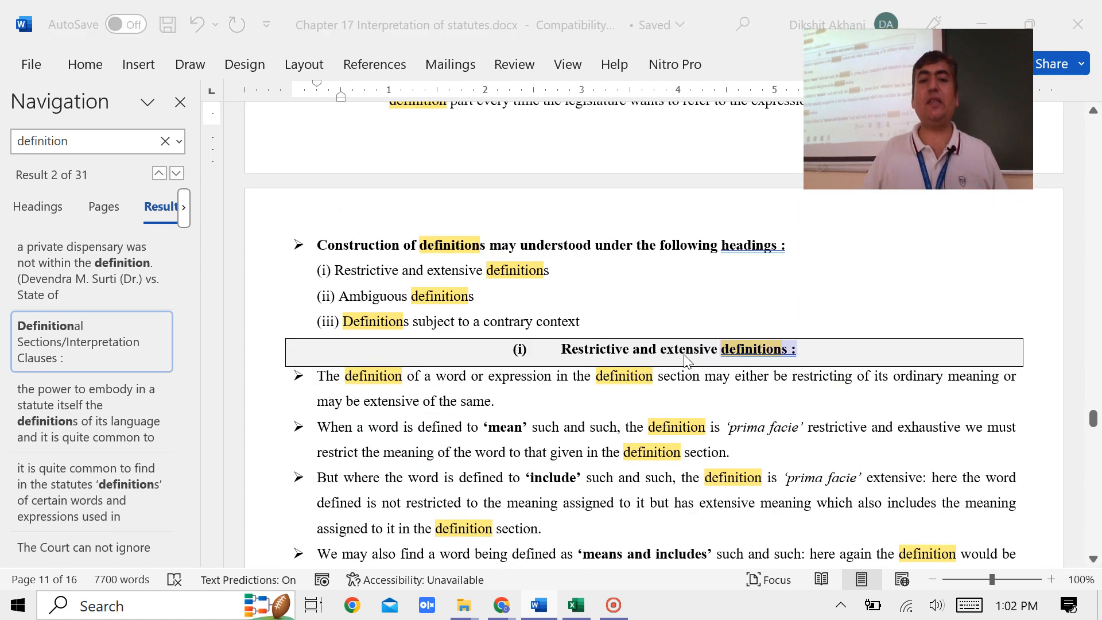
Step: Back in Excel, add a right-hand arrow labelled 'Extensive definition'
left_click(575, 604)
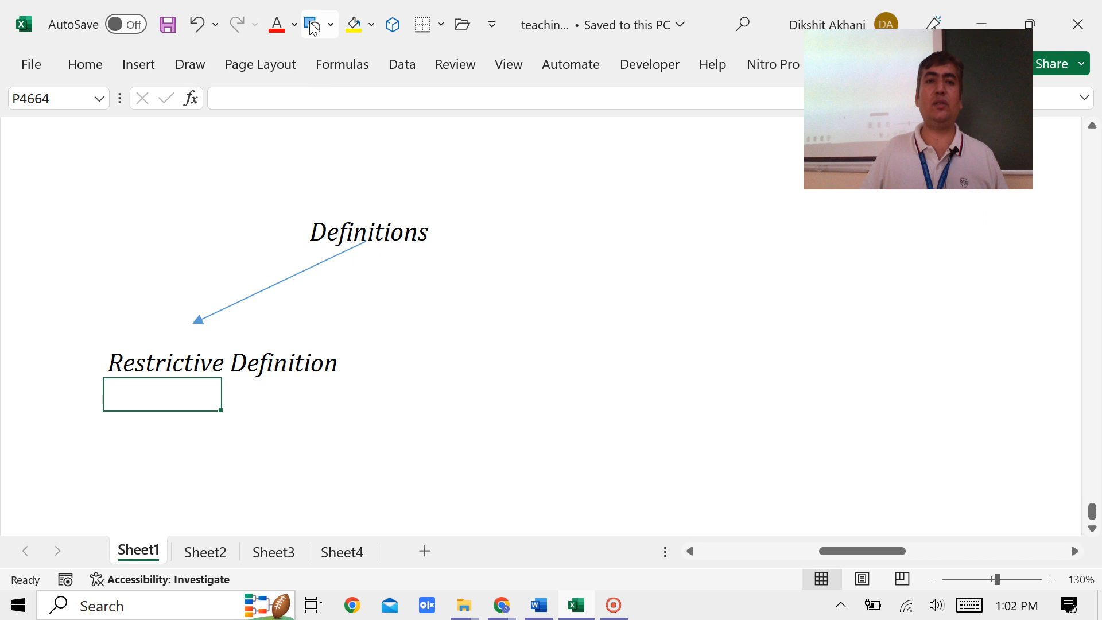
left_click(312, 24)
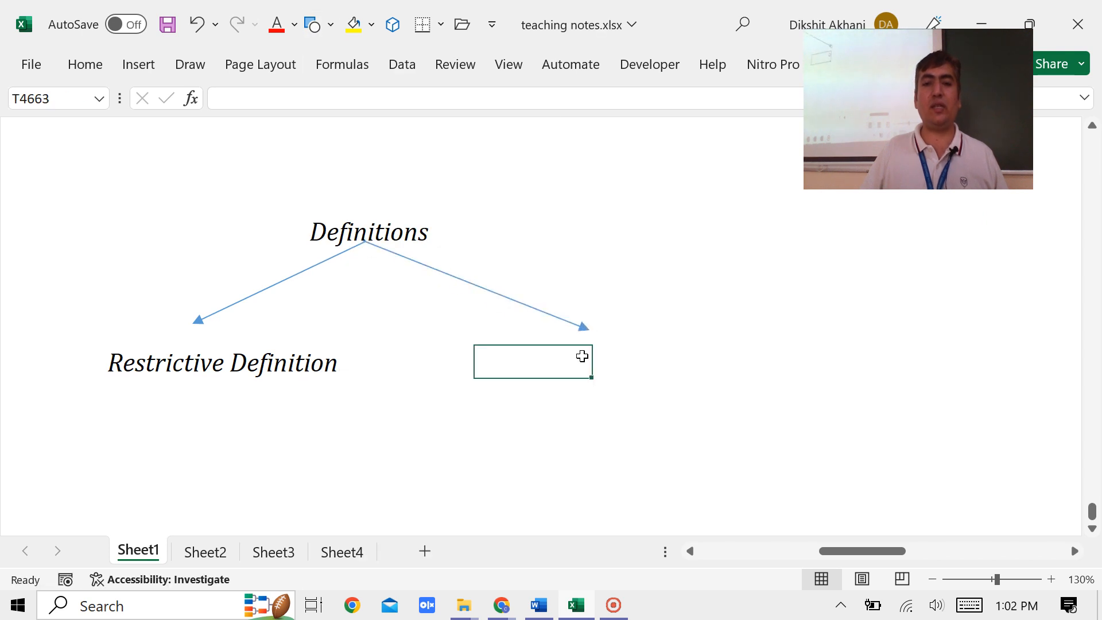
type("Extensive definition")
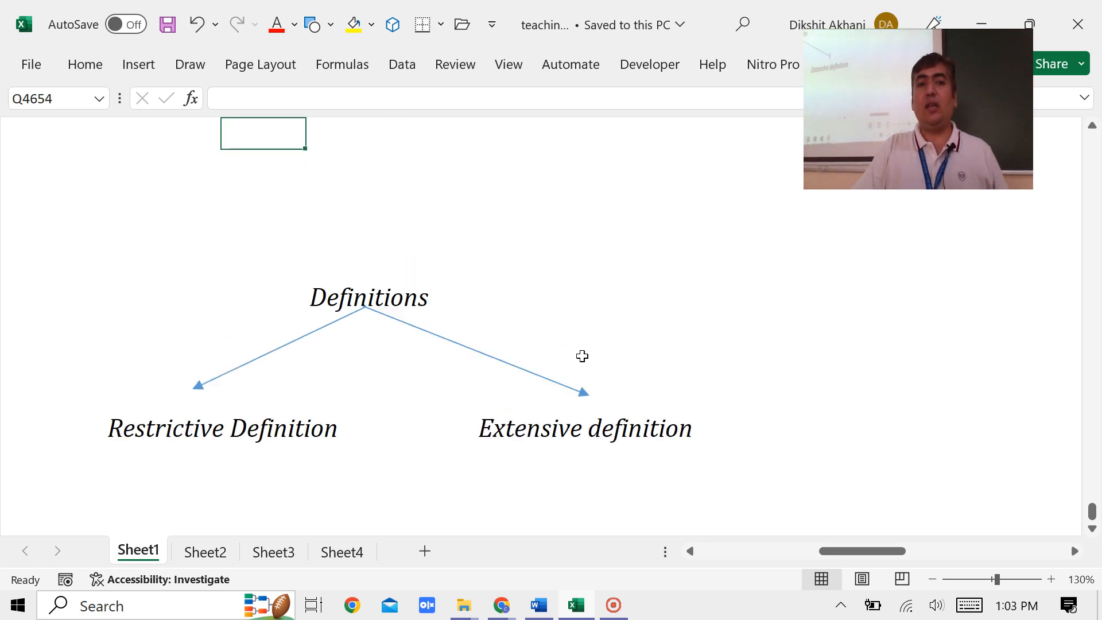
Step: Type 'Ejusdem Generis' in a cell to the right, above the Definitions tree
scroll("up", 3)
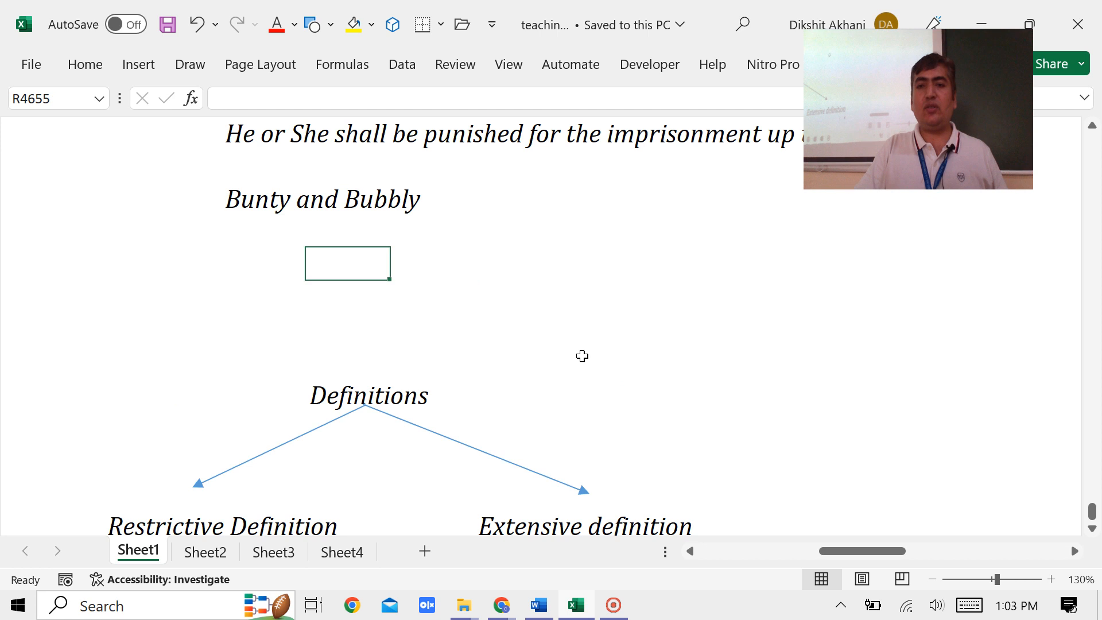
left_click(802, 295)
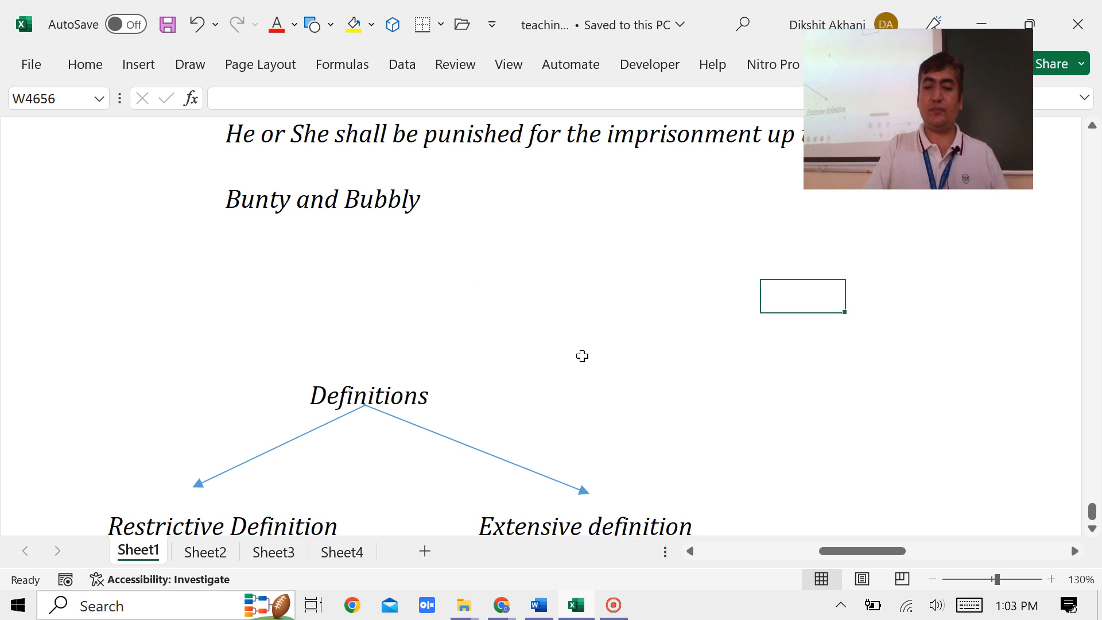
type("Ej")
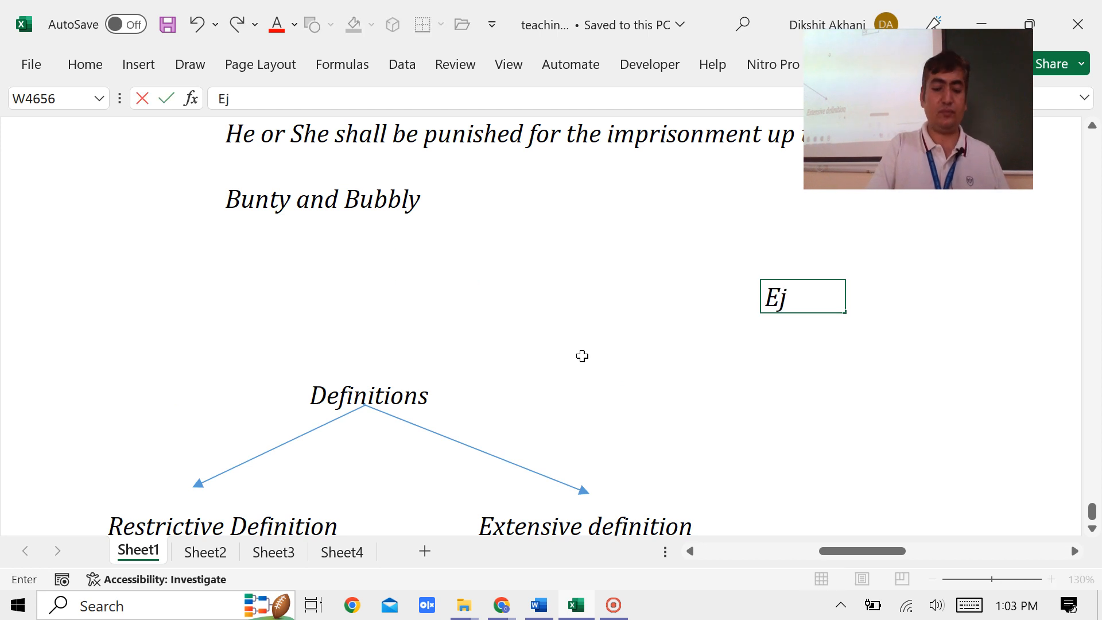
type("usdem Ge")
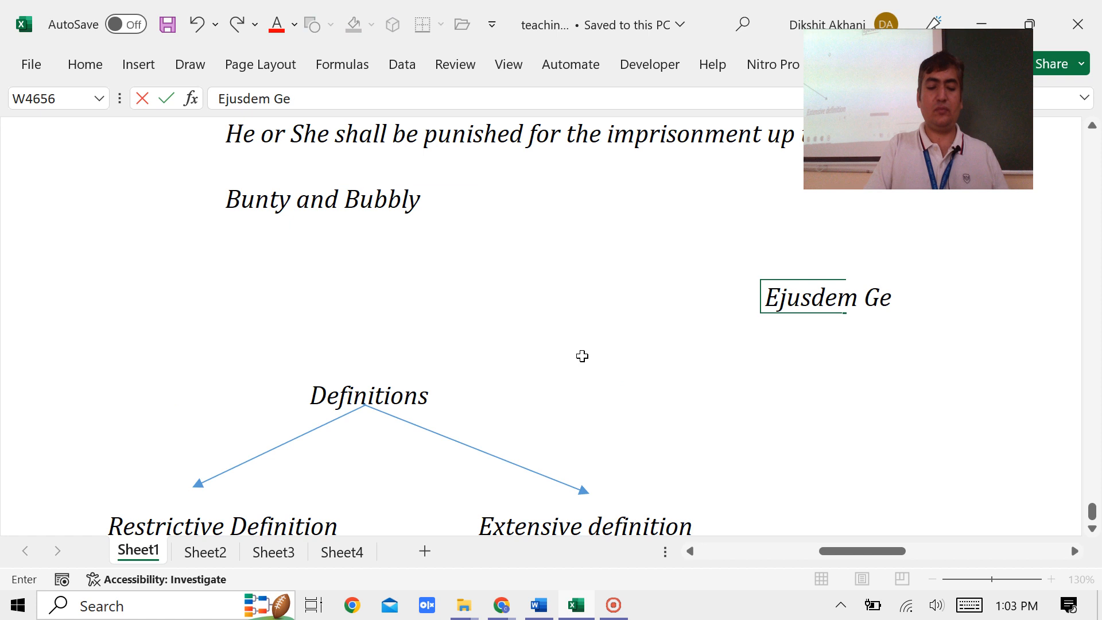
key("enter")
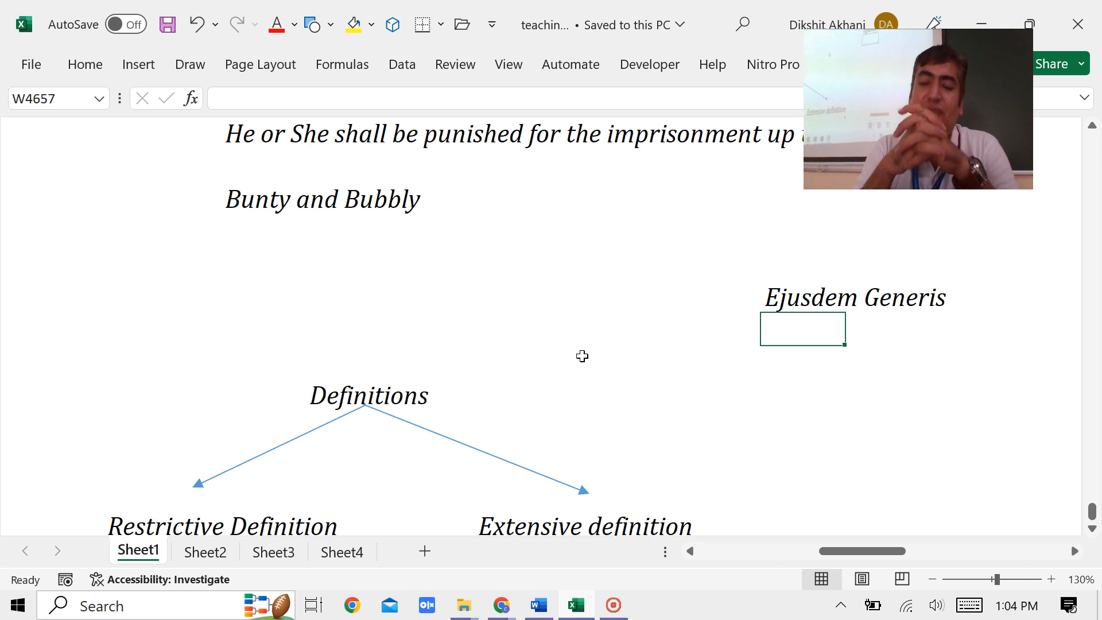
Step: Pick a cell below the heading and try the words 'Birds' and 'Spa'
scroll("right", 3)
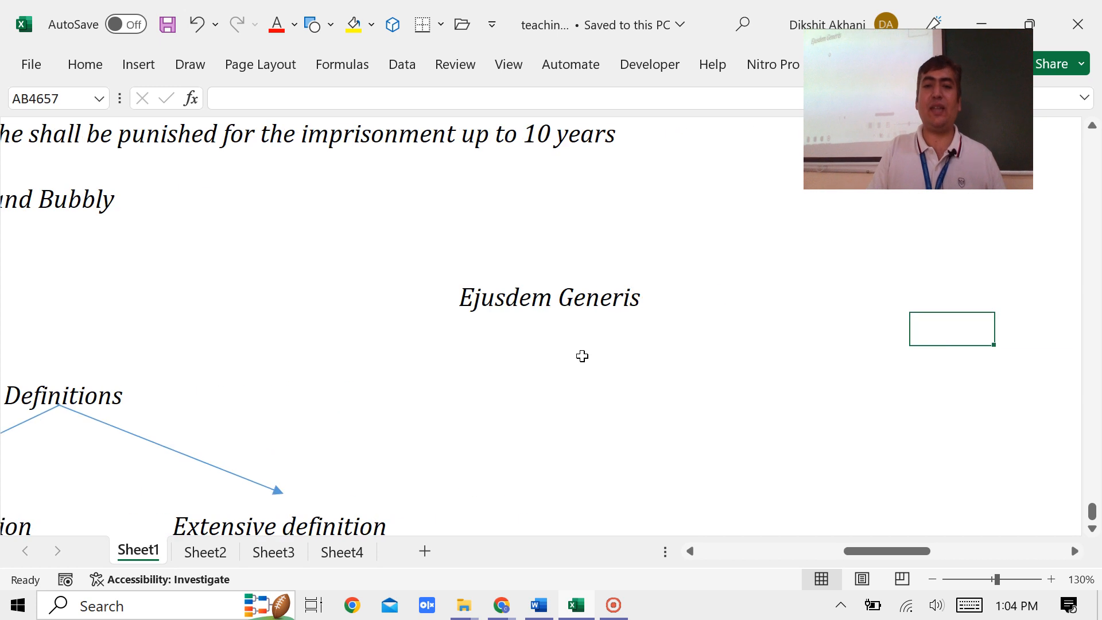
left_click(582, 361)
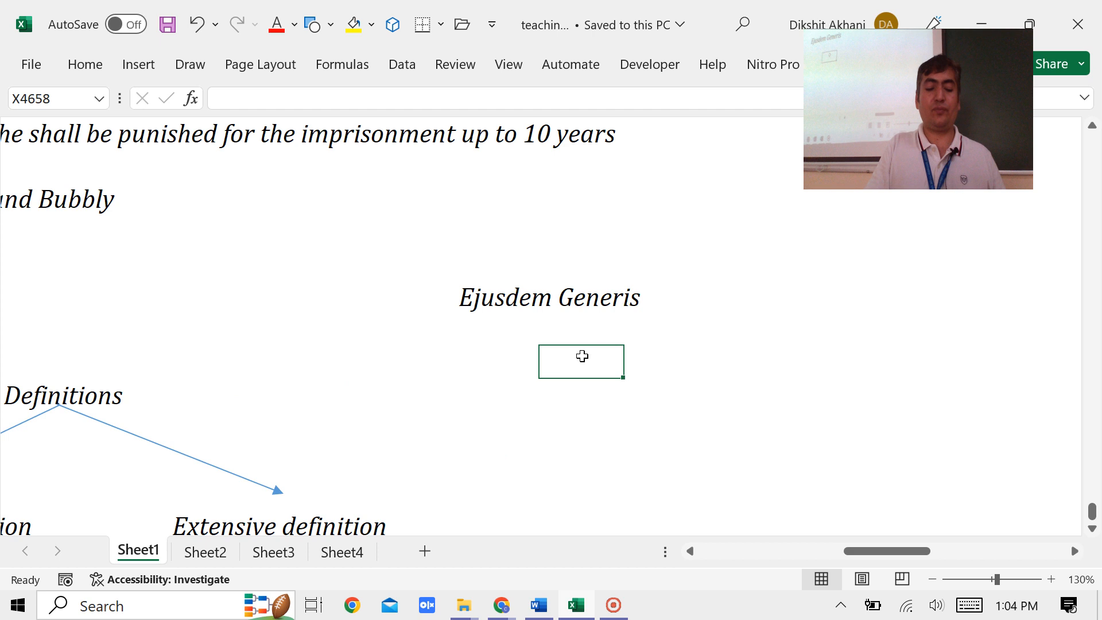
type("Birds")
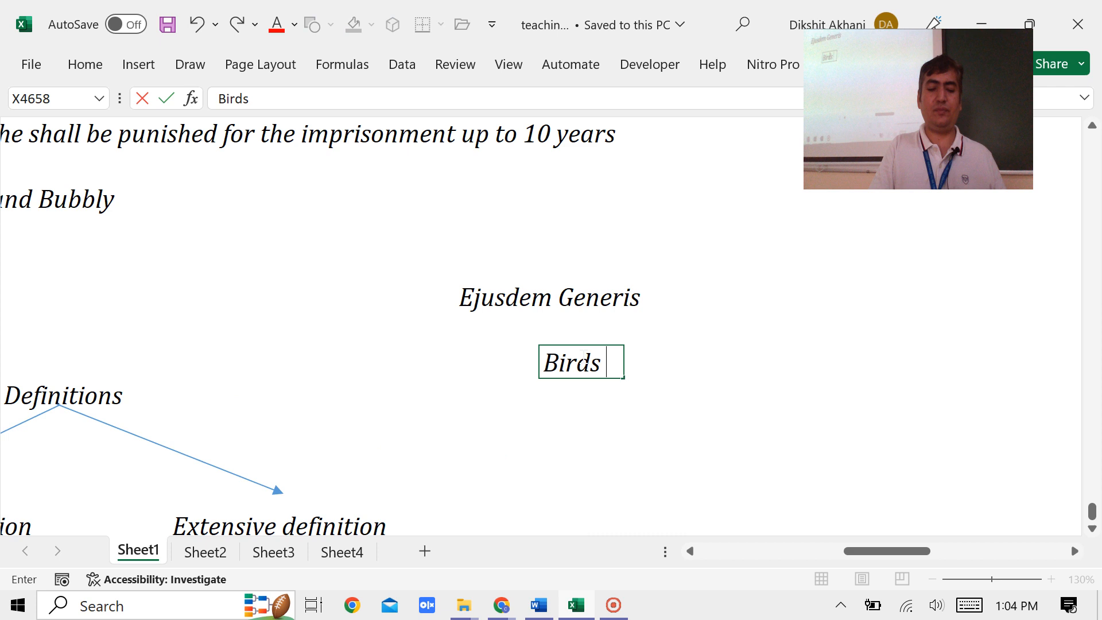
type("Spa")
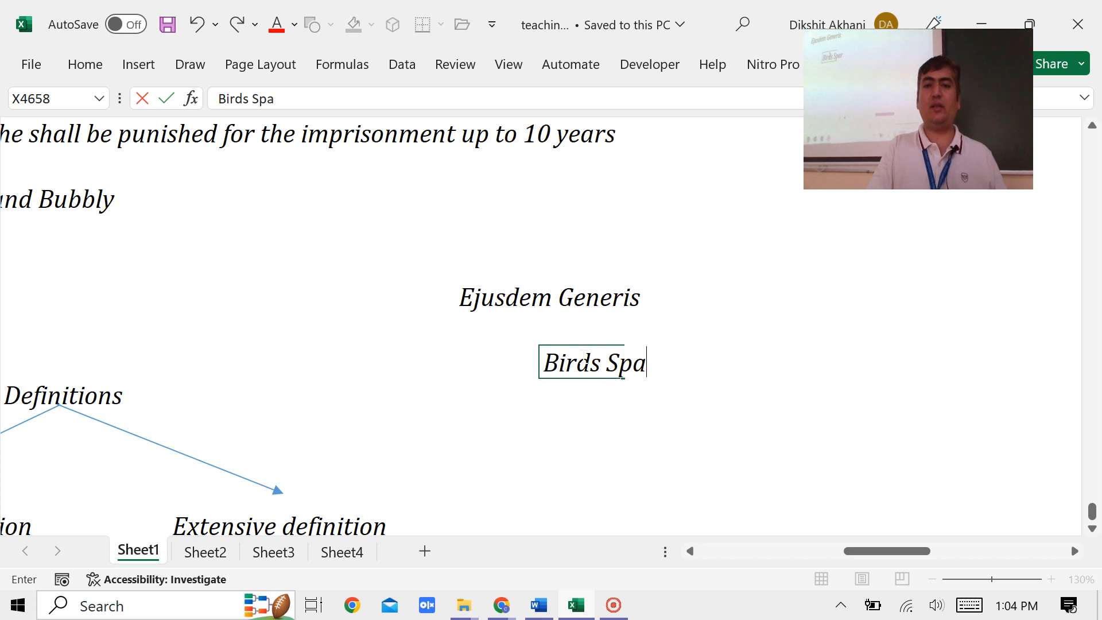
Step: Enter 'Animals dogs, cats, goats, cows, buffalows etc.' and emphasise 'etc.'
type("Animal")
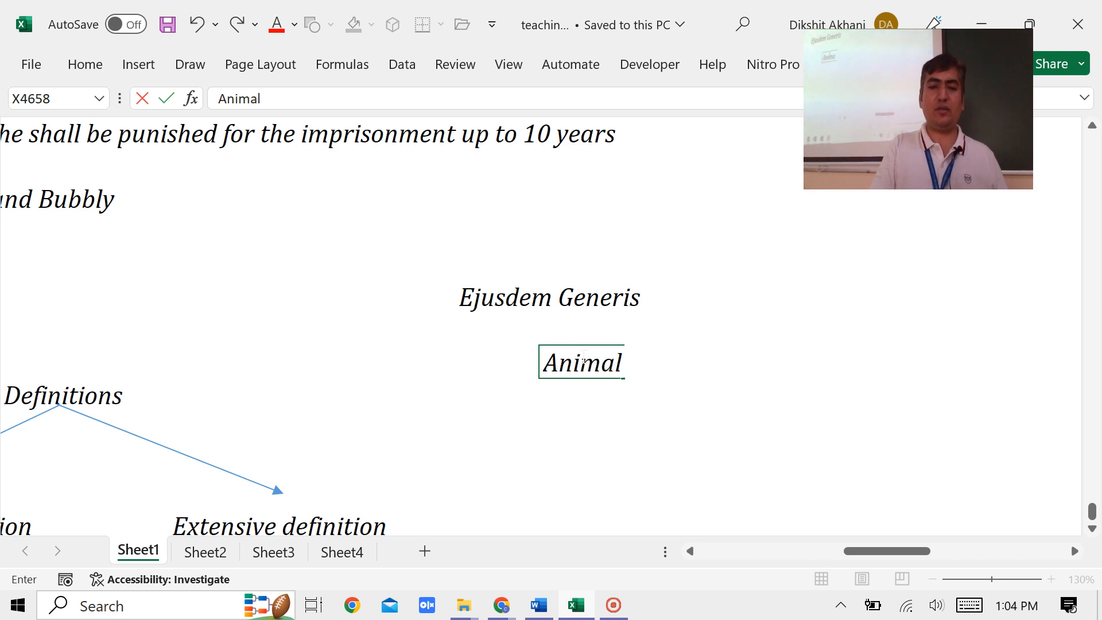
type("s d")
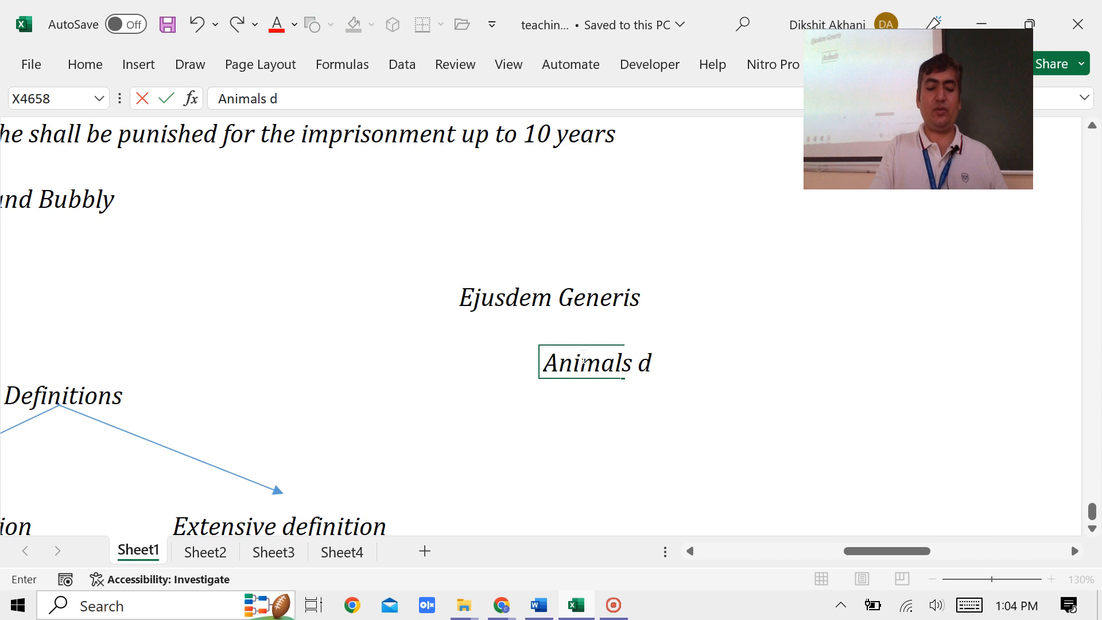
type("ogs, cat")
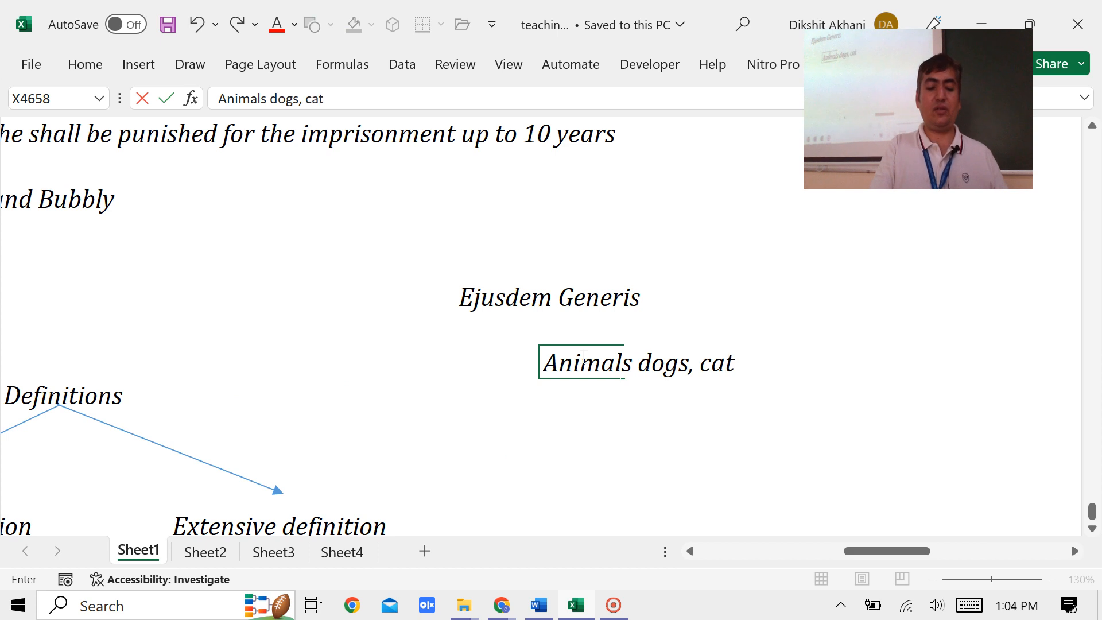
type("s,")
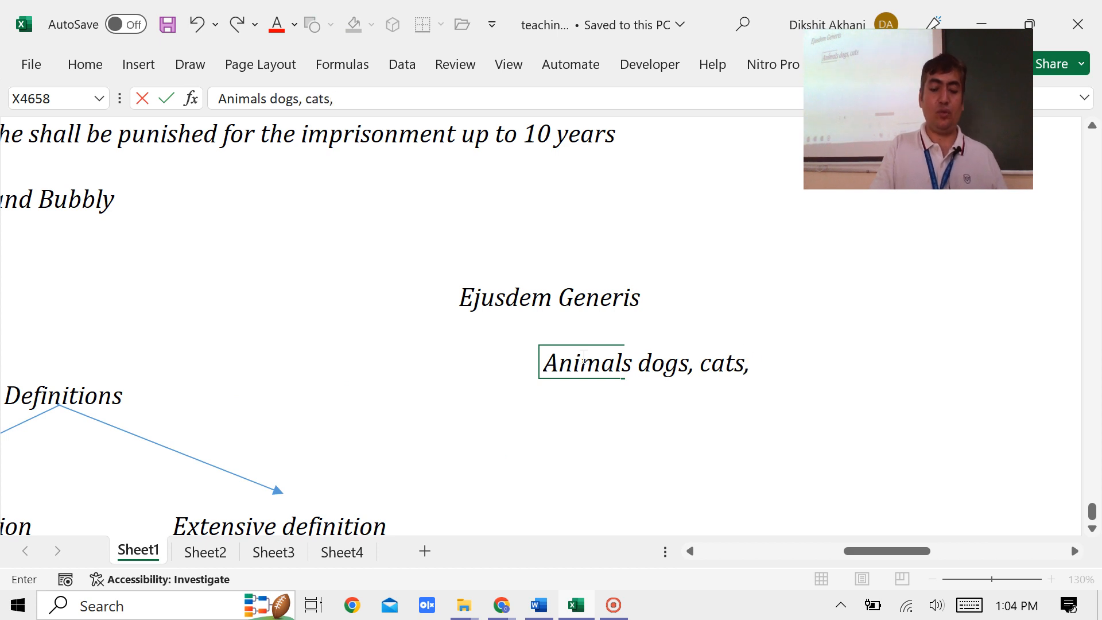
type("goats,")
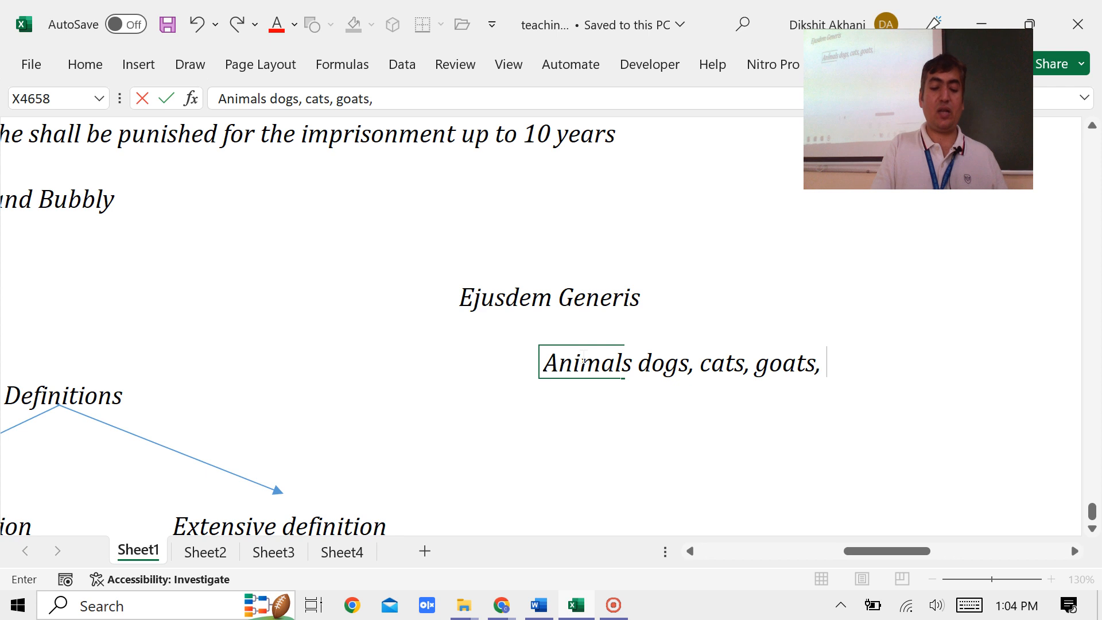
type("cows, b")
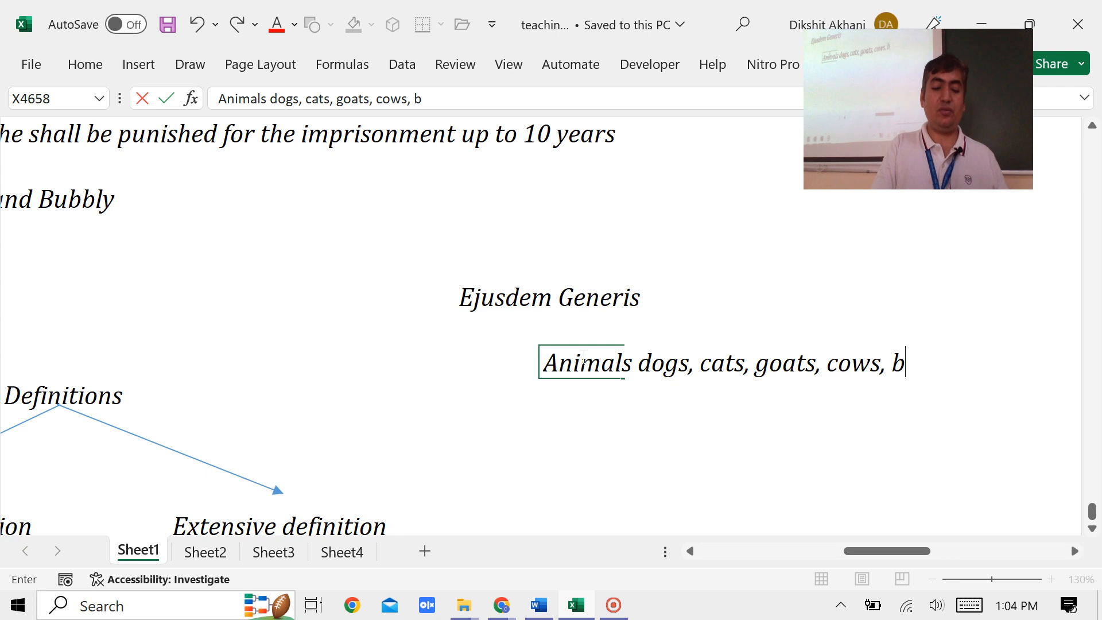
type("uffalow")
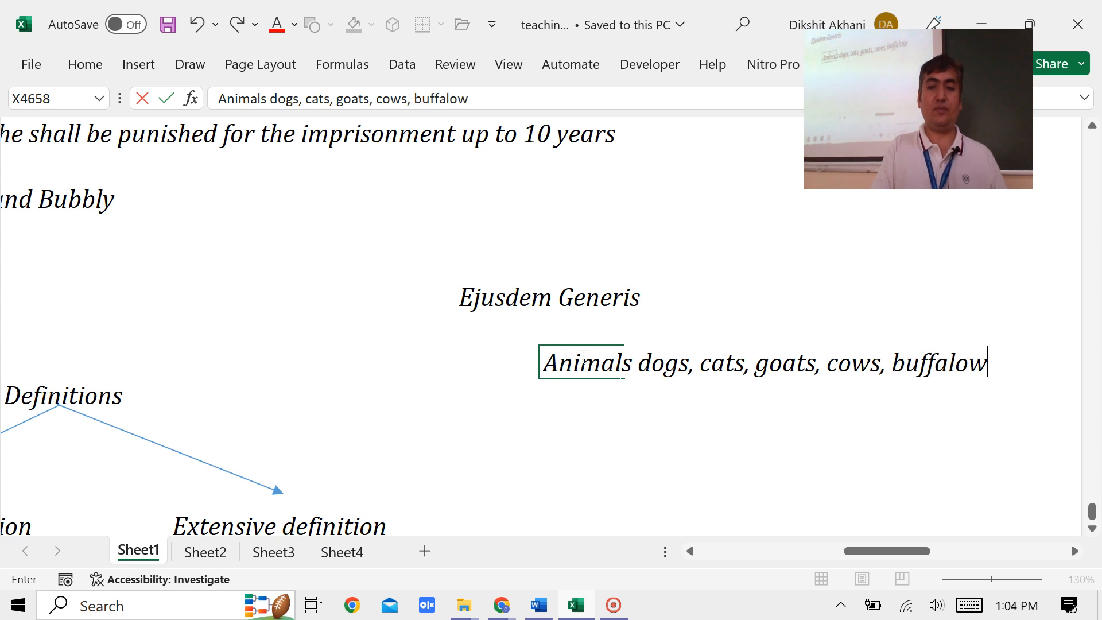
type("s et")
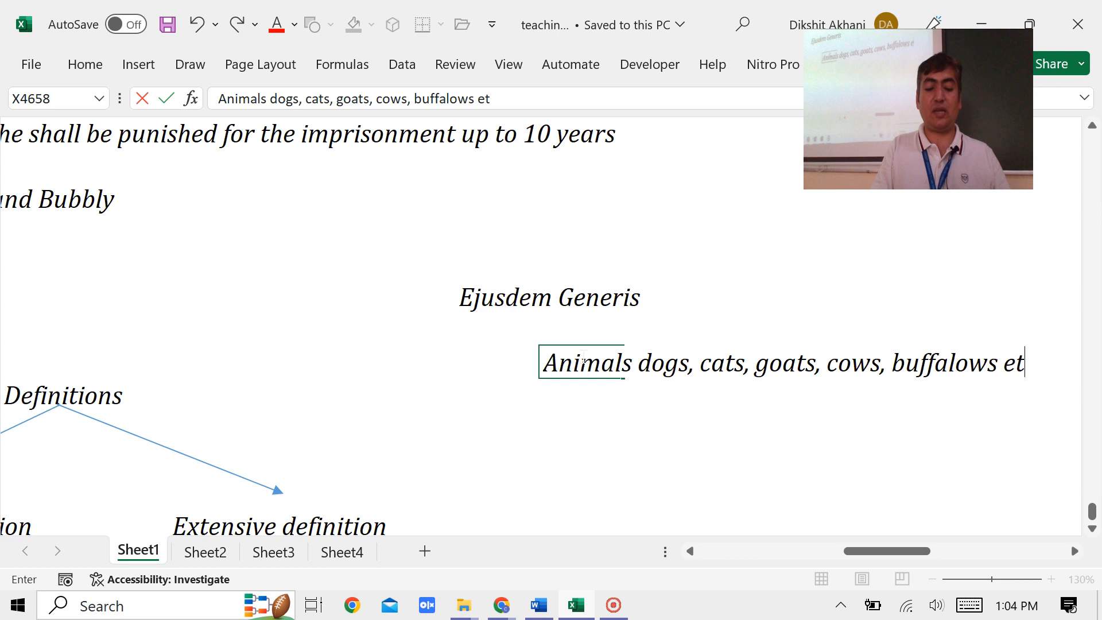
key("Return")
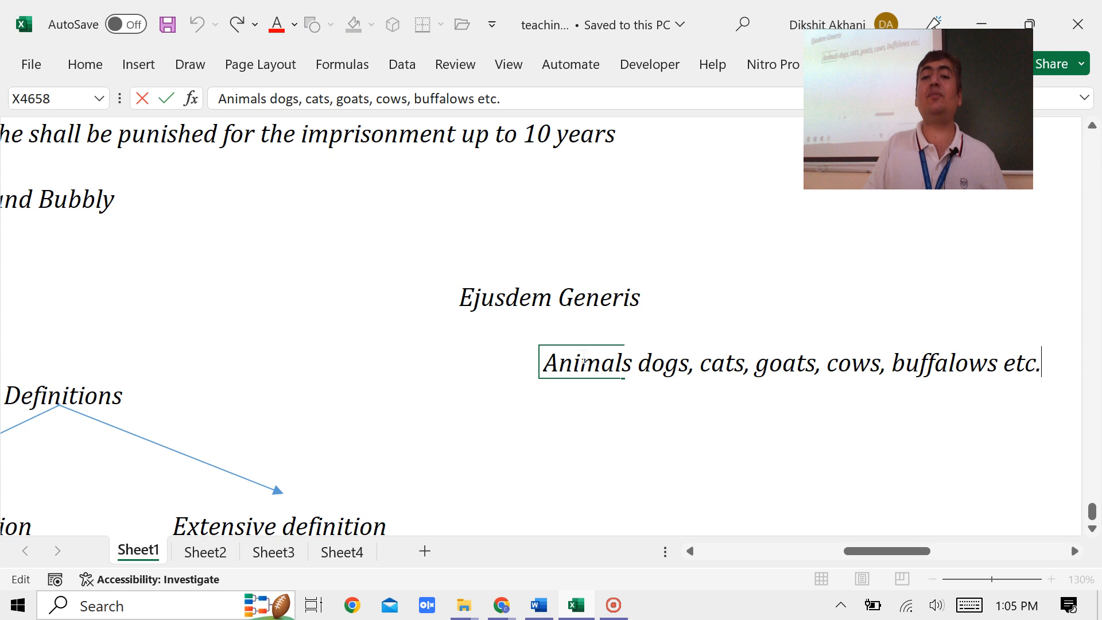
double_click(1021, 362)
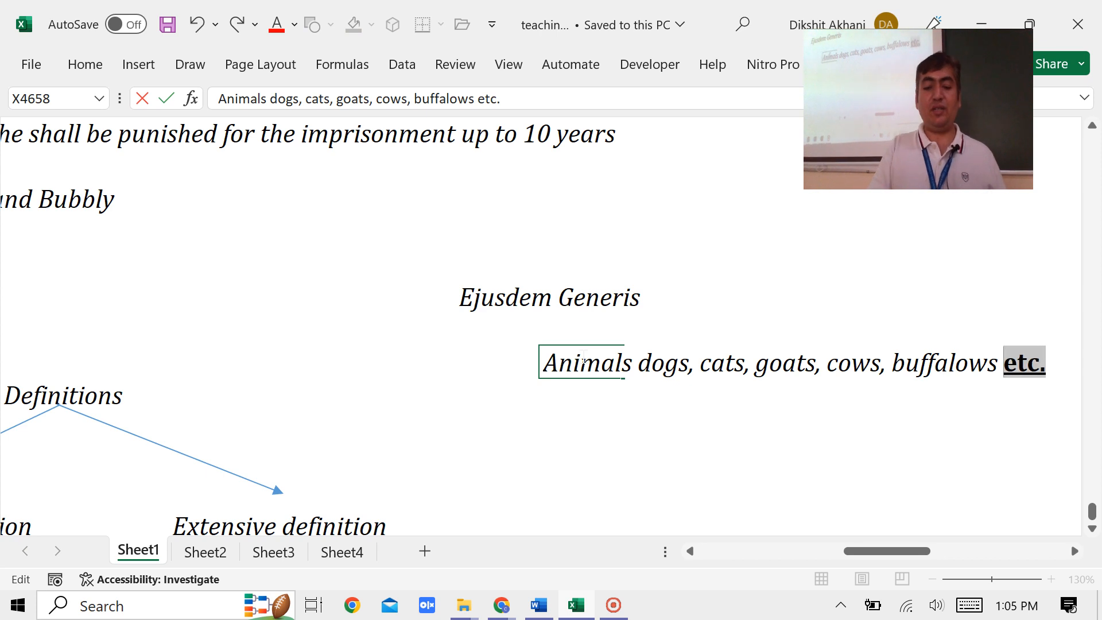
left_click(497, 395)
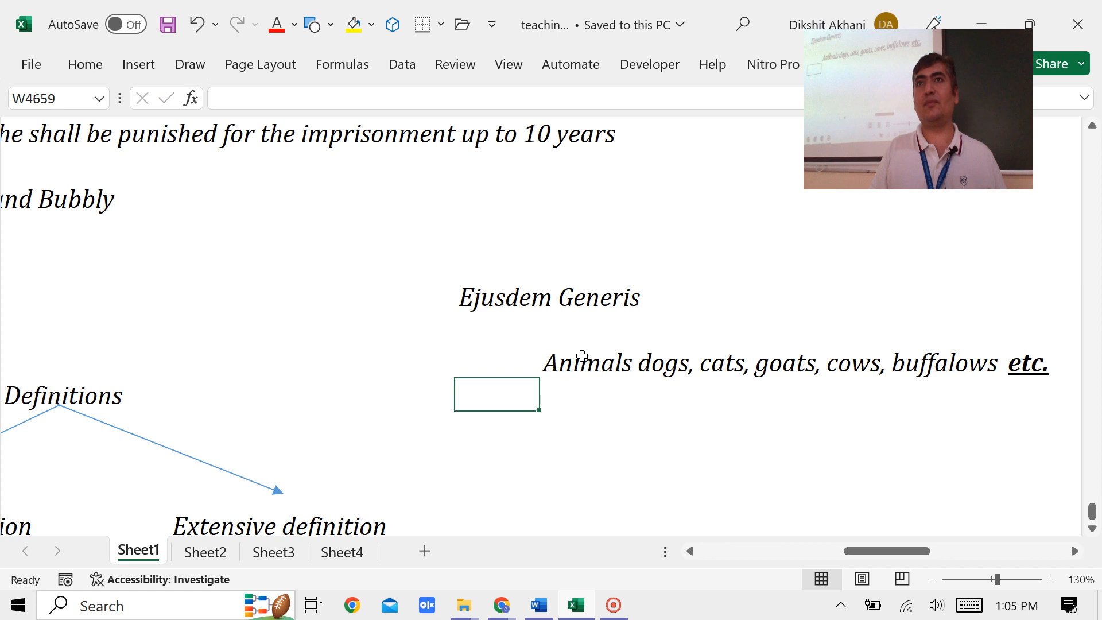
Step: Edit the animals example to insert 'like' after 'Animals'
left_click(1036, 394)
type(" like")
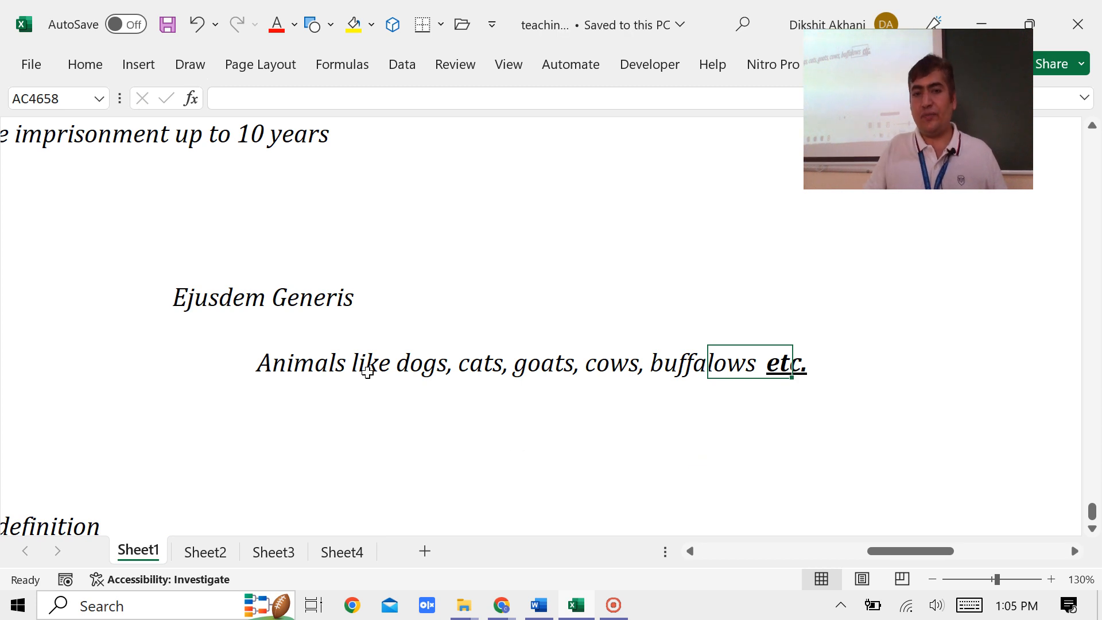
left_click(295, 362)
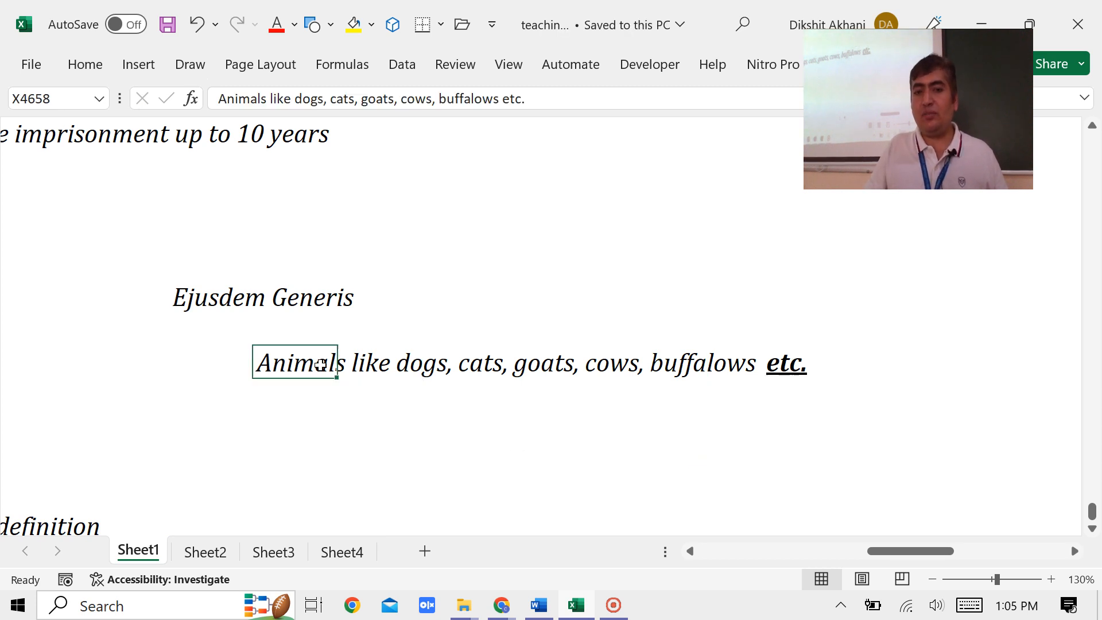
double_click(310, 363)
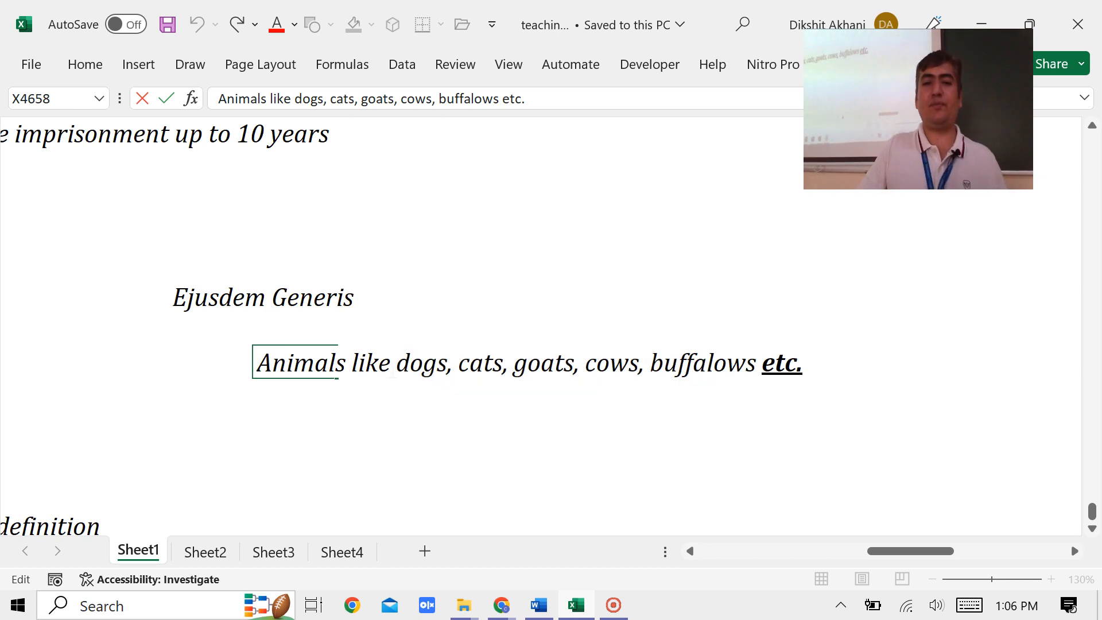
Step: Type 'fine, penalty, interest or charge' below and select 'charge' for bold underline
left_click(380, 426)
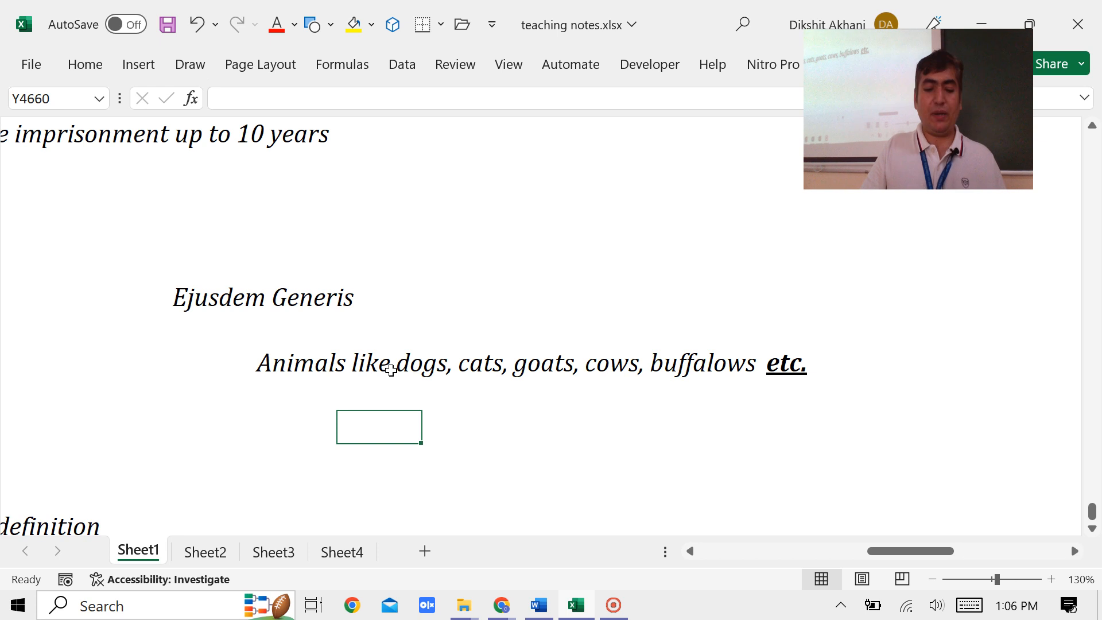
type("fine, p")
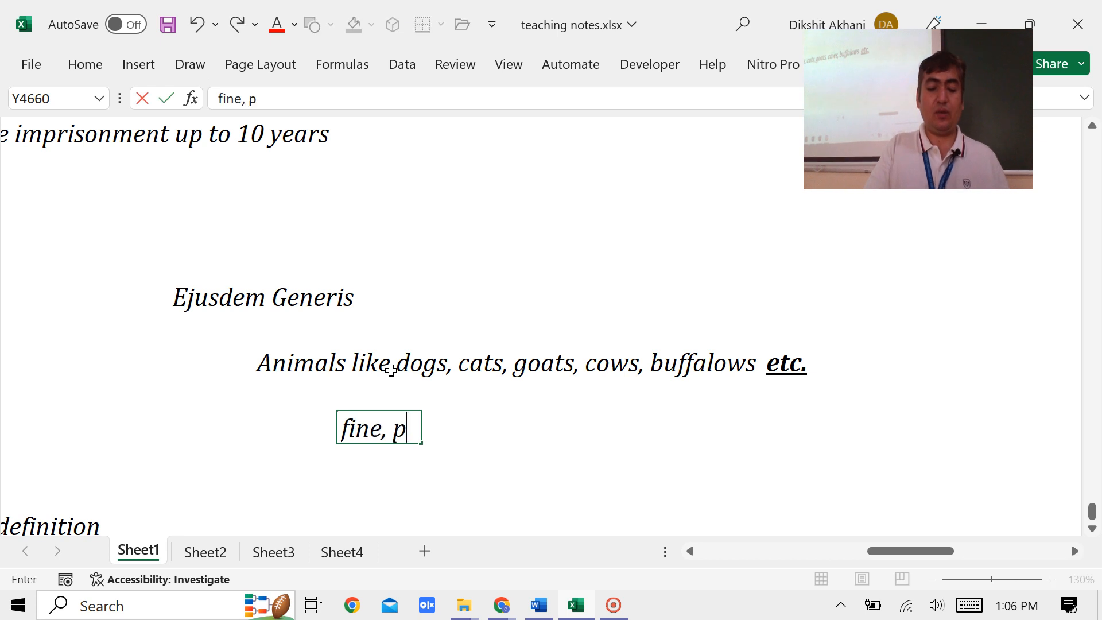
type("enalty,")
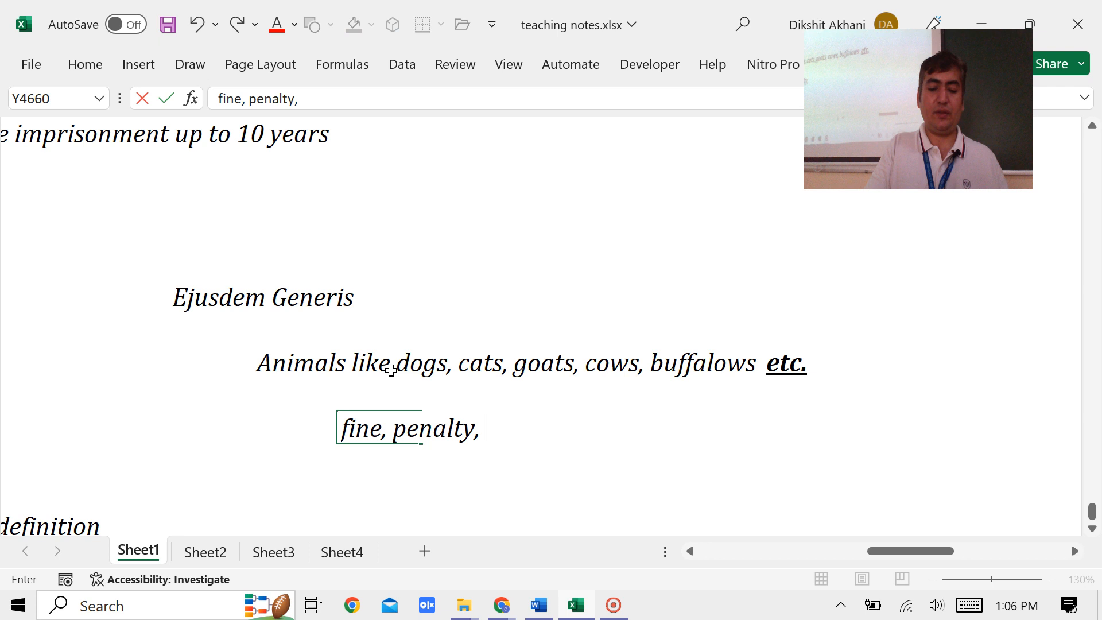
type("interest or")
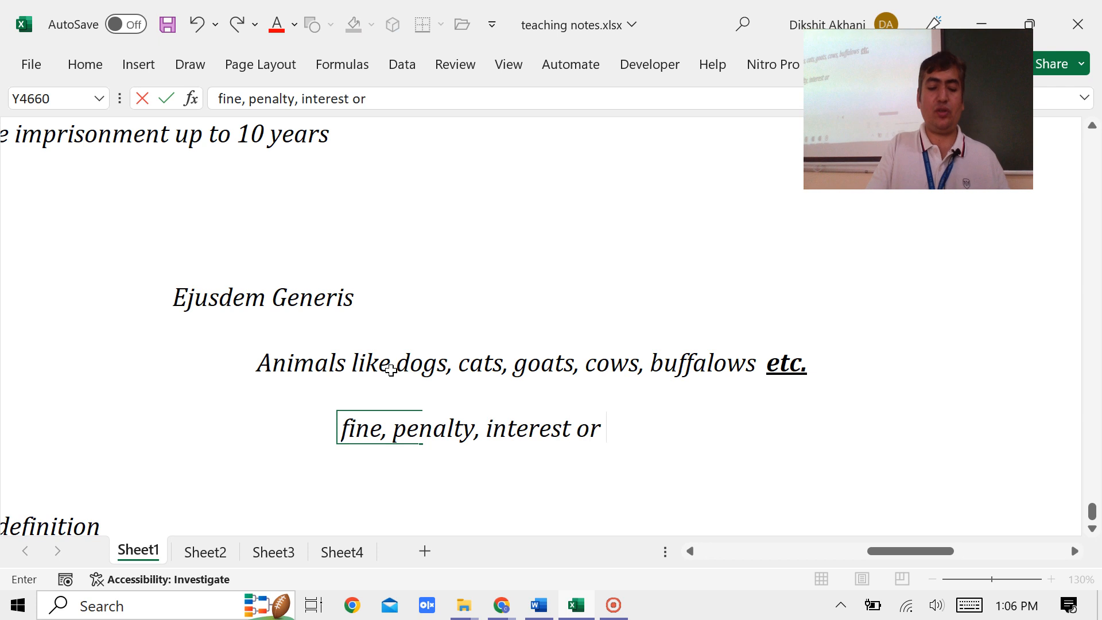
type("charge")
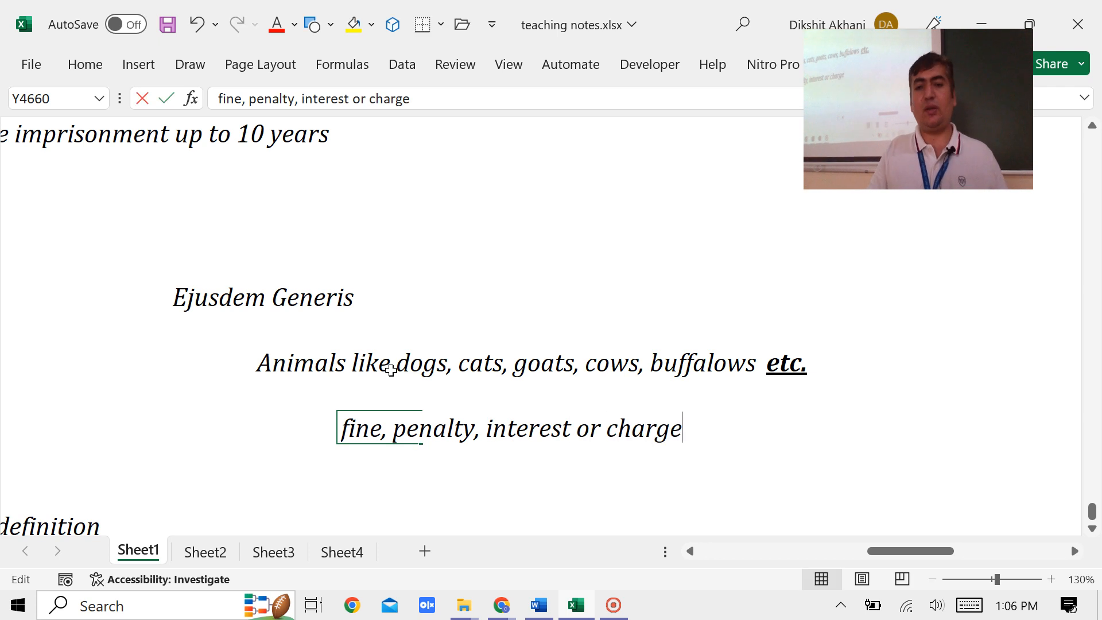
double_click(647, 428)
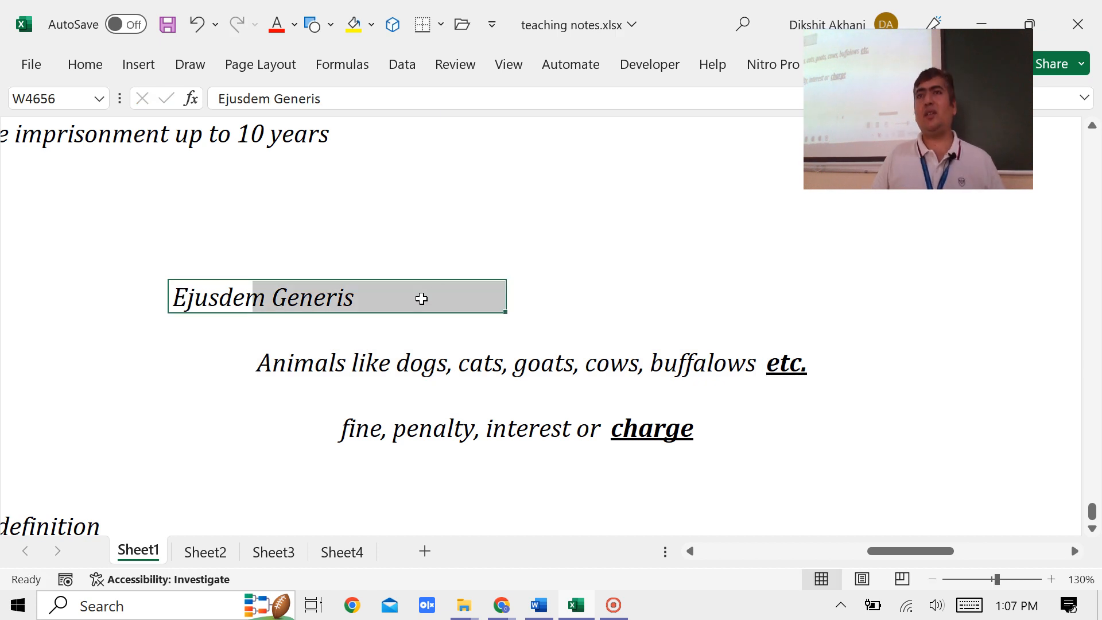
Step: Save the teaching-notes workbook and return to Word's Chapter 17 restrictive and extensive definitions section
left_click(564, 296)
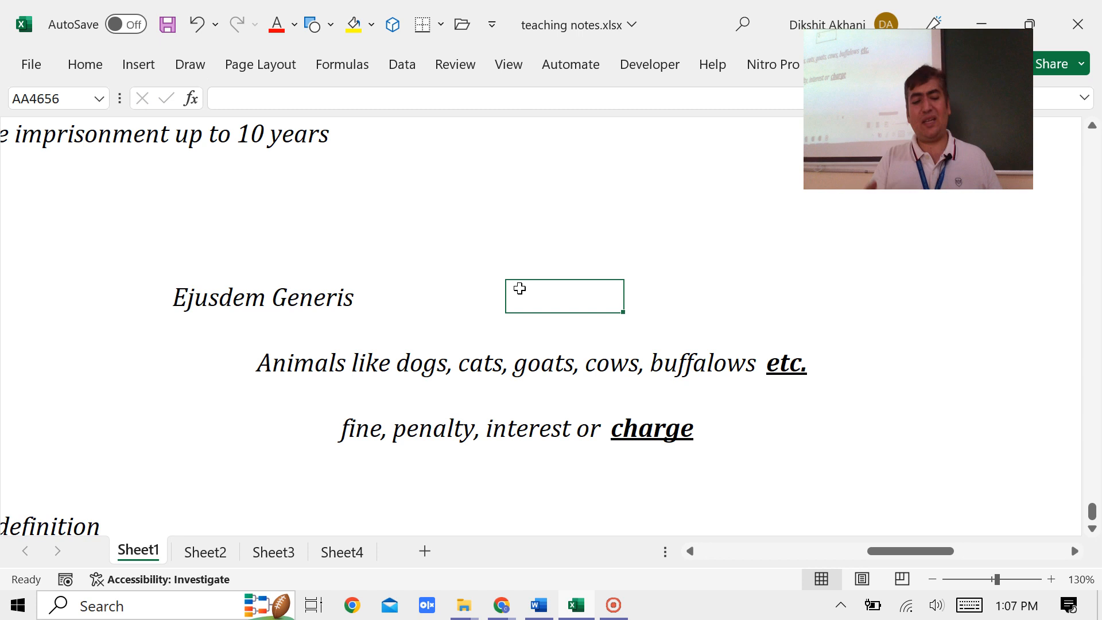
key("ctrl+s")
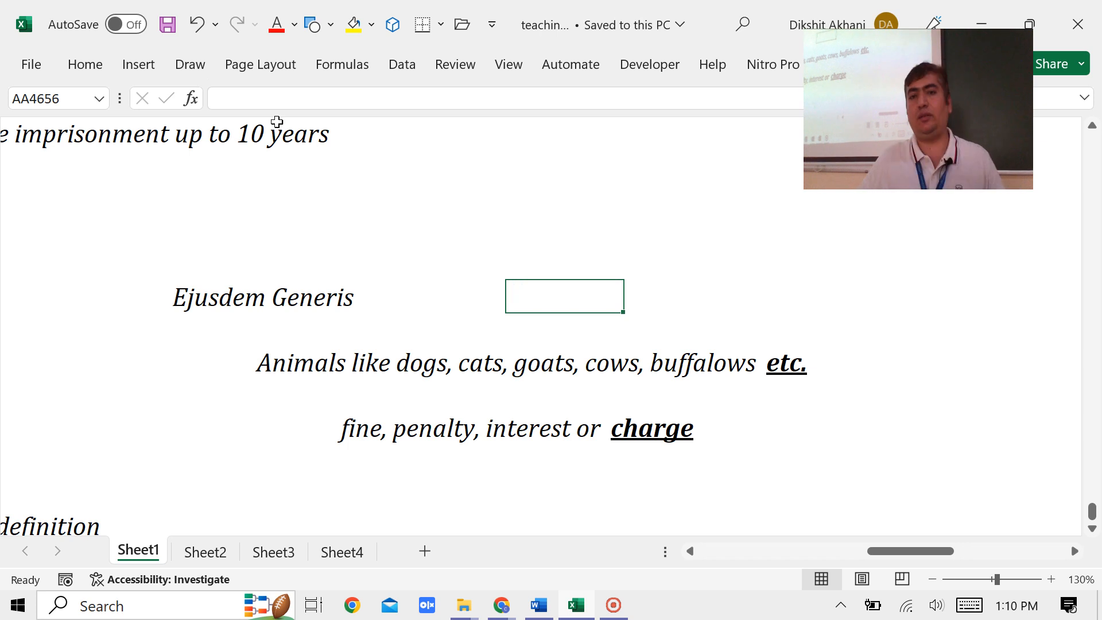
left_click(538, 605)
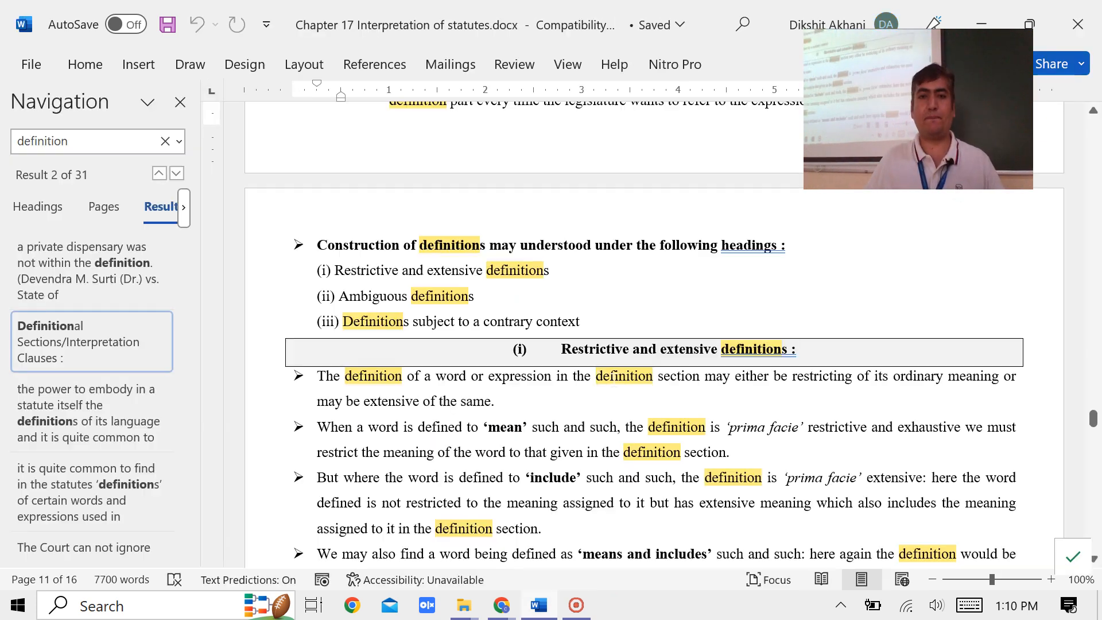